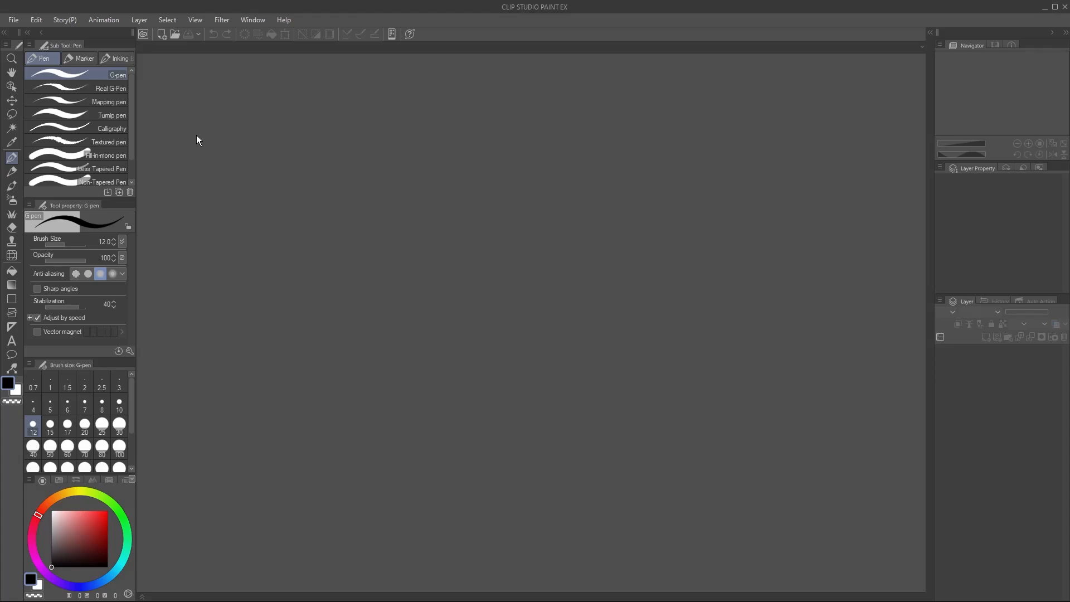
- Start a new canvas from the File menu, bringing up the New dialog
left_click(12, 19)
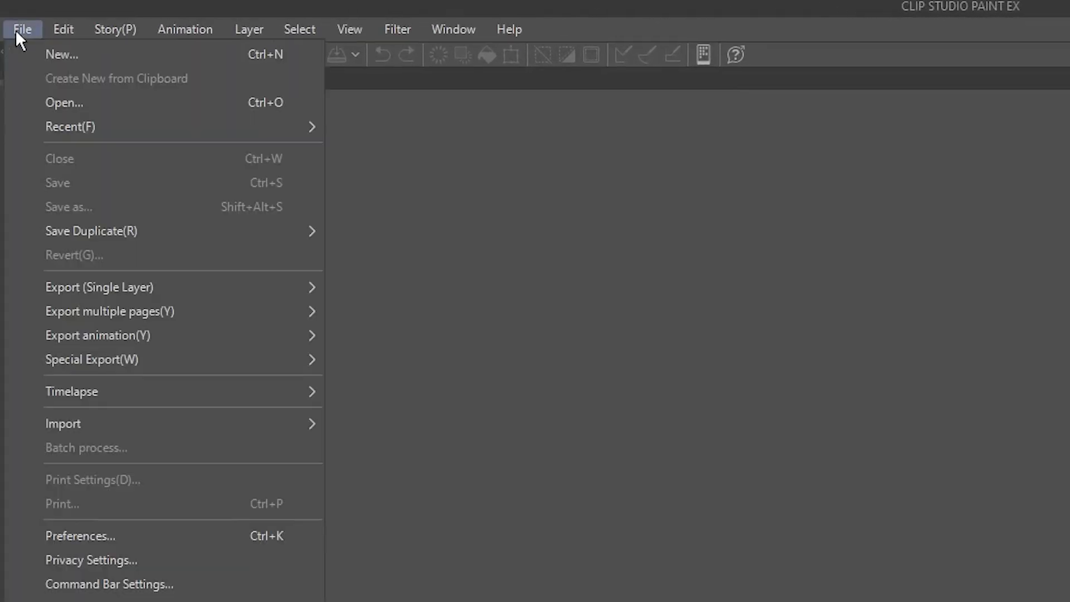
left_click(62, 53)
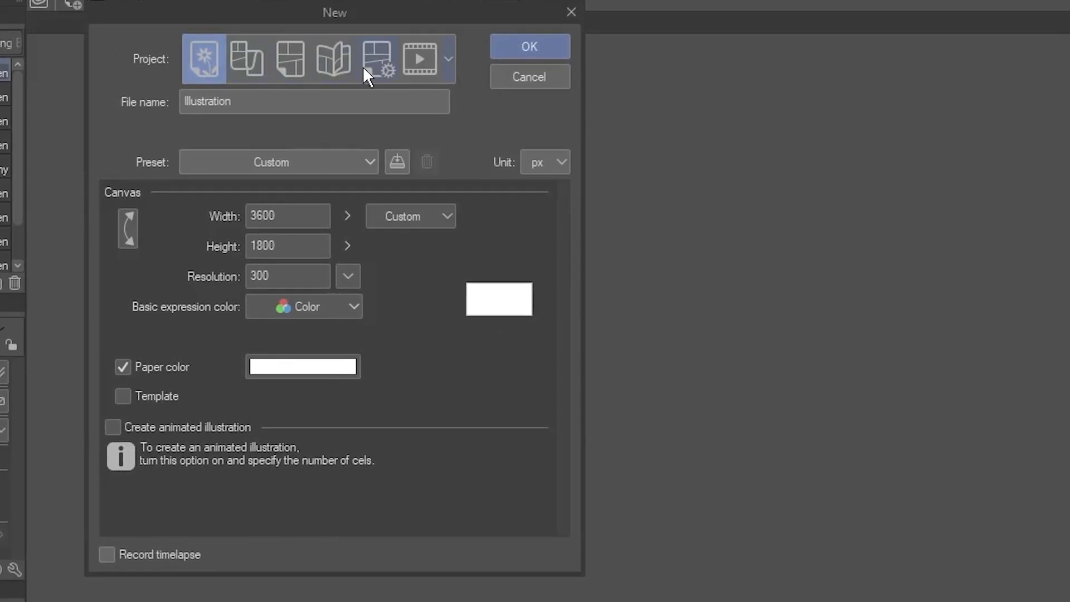
- Make the project a Comic measured in inches at 300 resolution
left_click(376, 58)
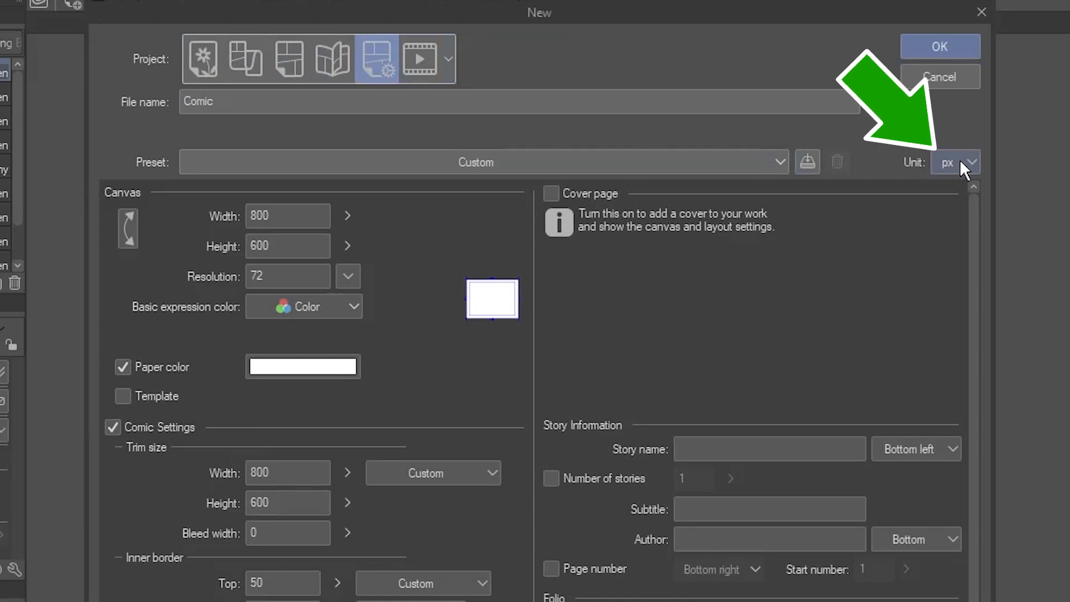
left_click(972, 163)
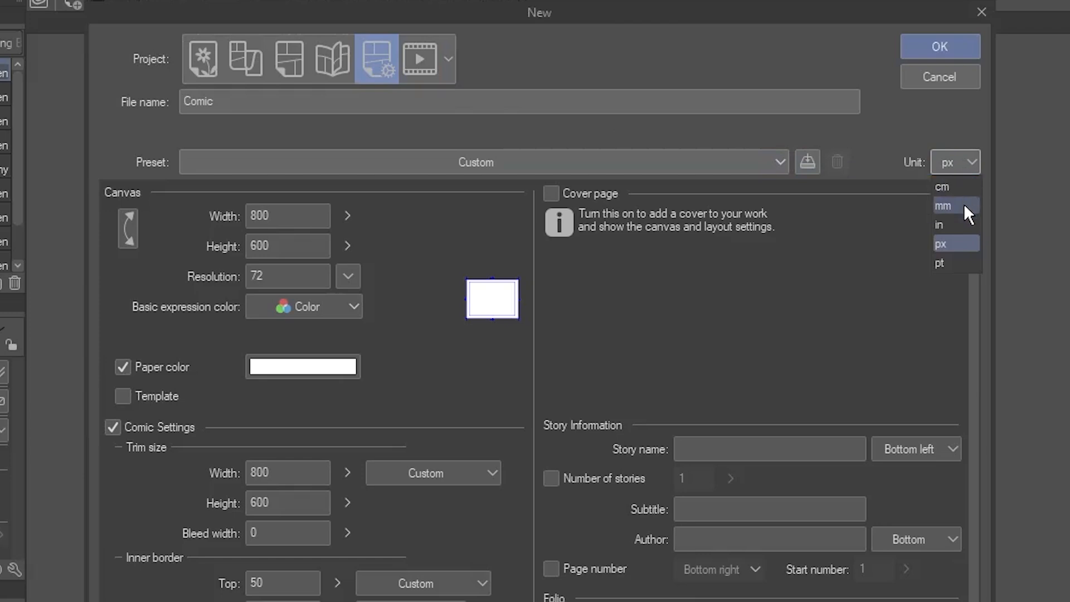
left_click(939, 224)
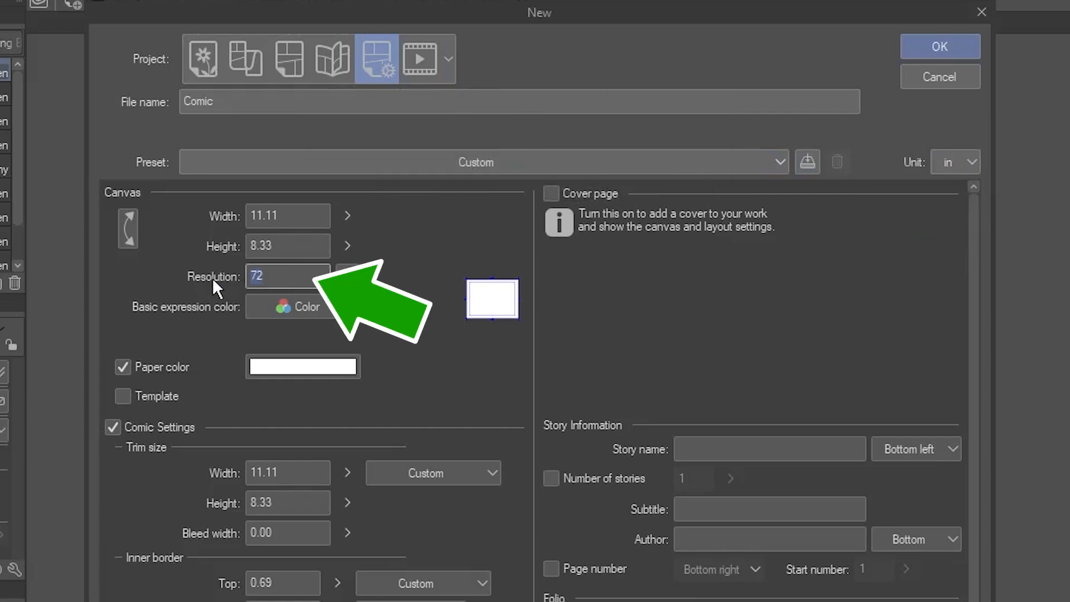
type("300")
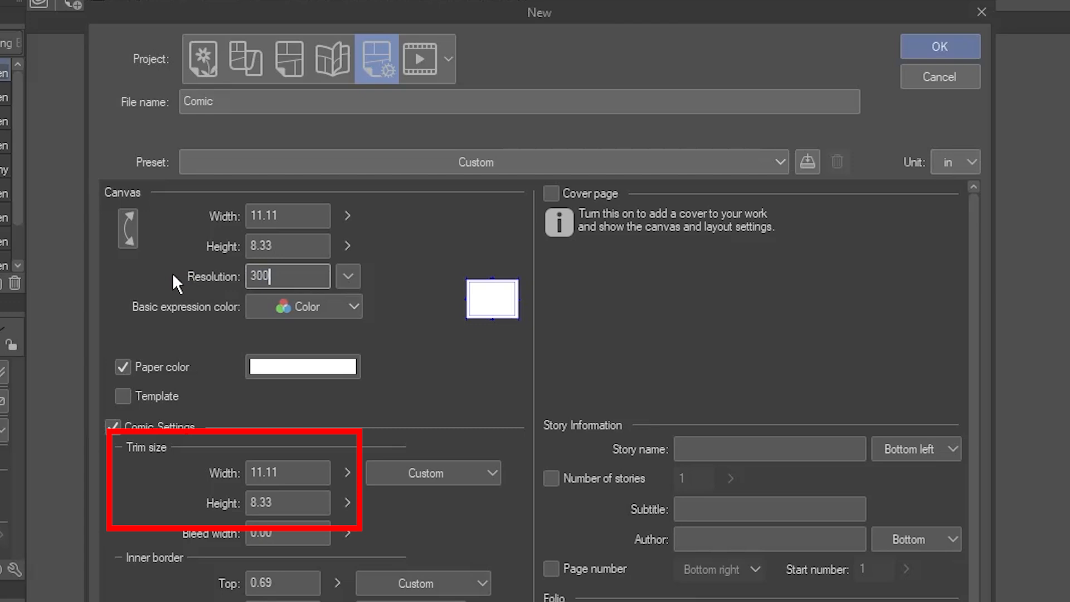
- Enter a trim size of 10 by 8 inches
left_click(288, 473)
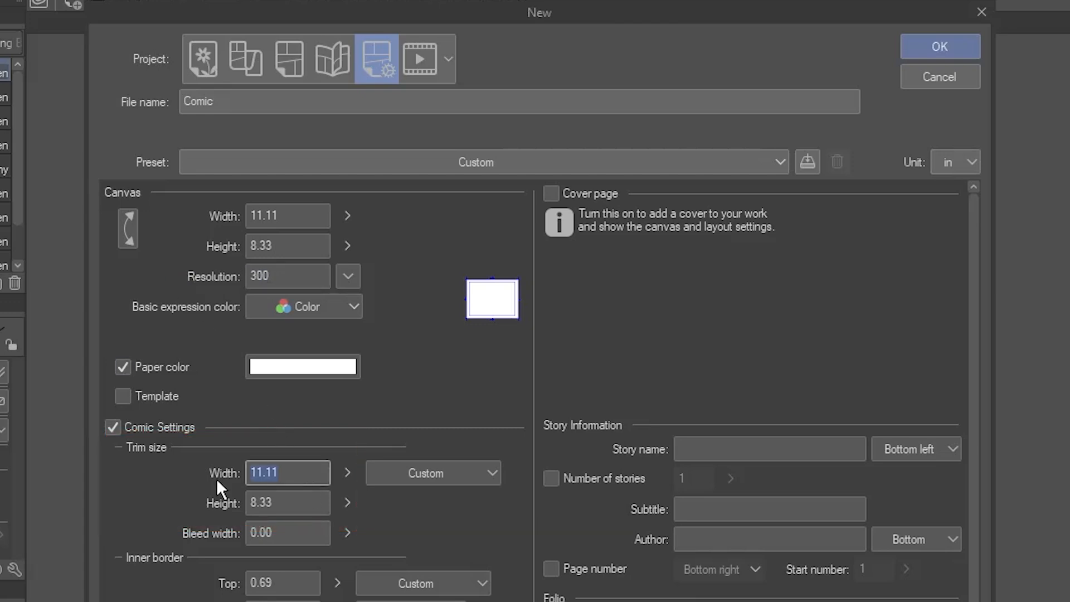
type("10")
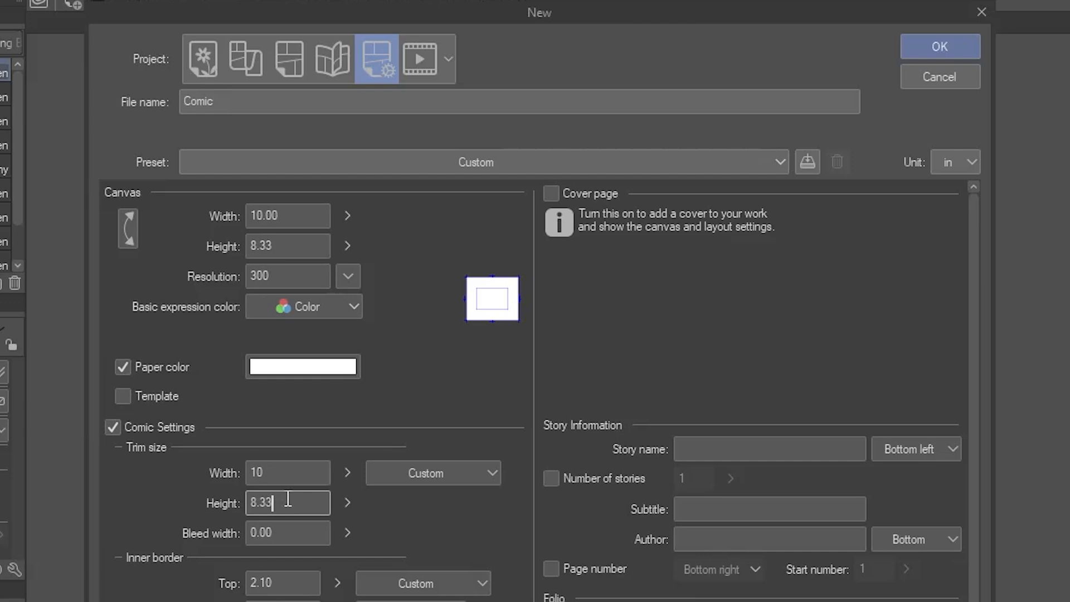
type("8")
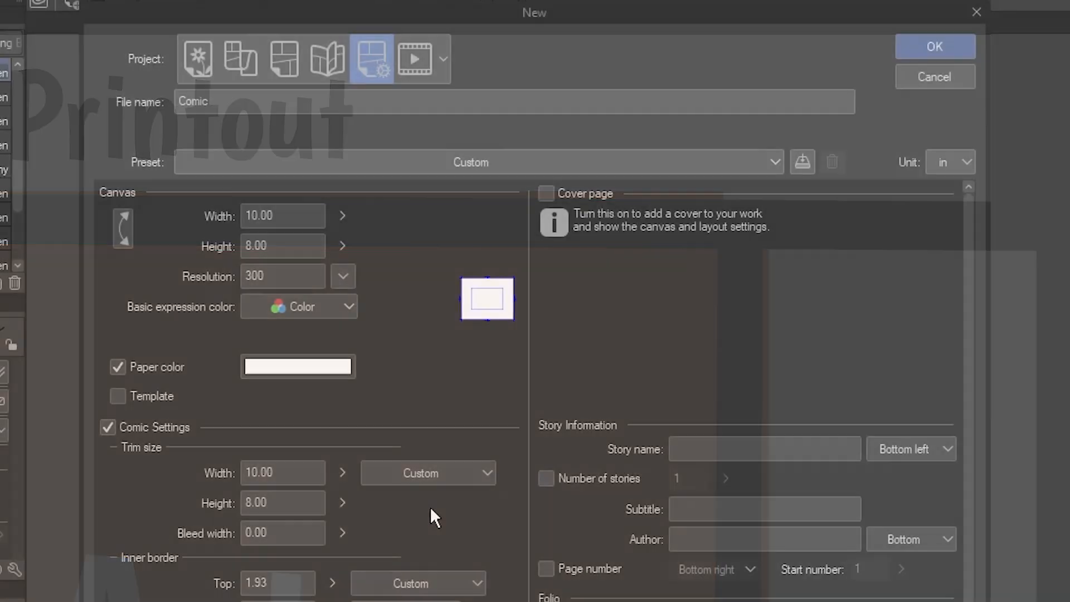
- Add a 0.15-inch bleed, giving a 10.30 by 8.30 inch canvas, and create it
left_click(282, 533)
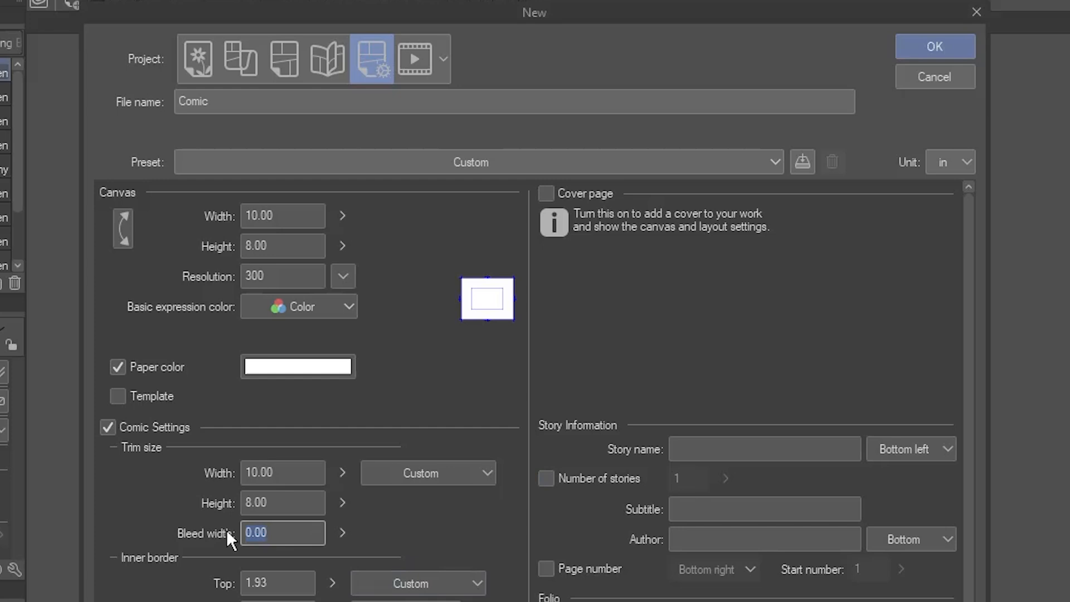
type("0.15")
left_click(282, 246)
type("8")
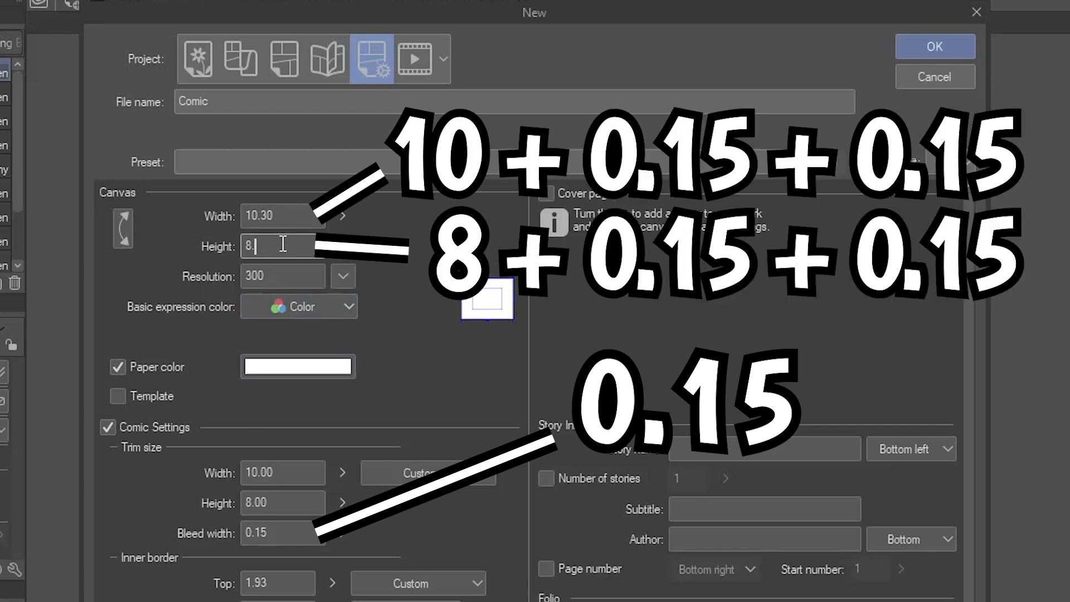
type(".30")
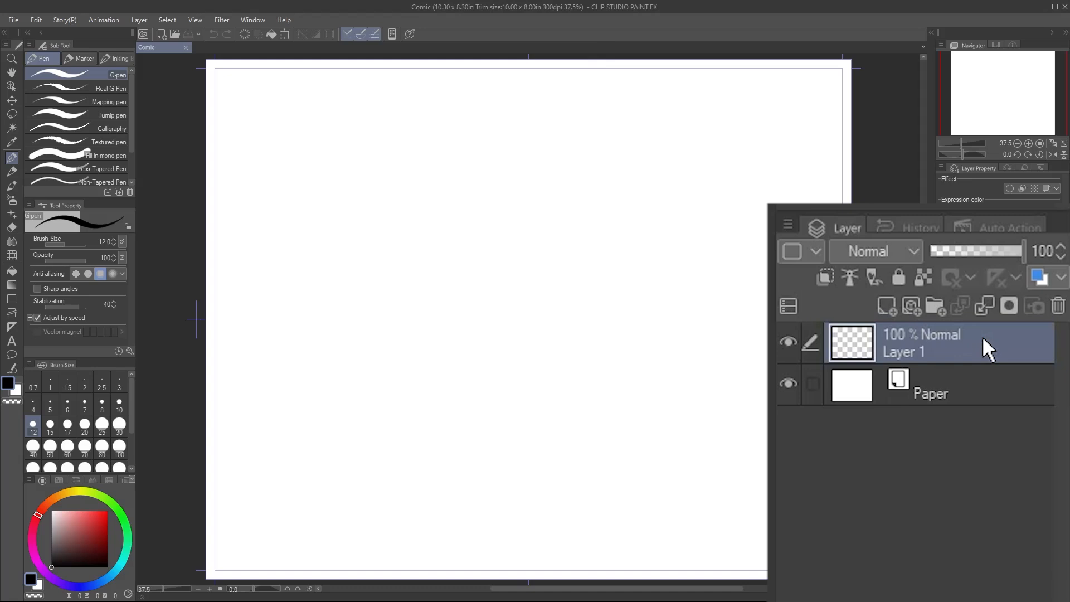
mouse_move(989, 349)
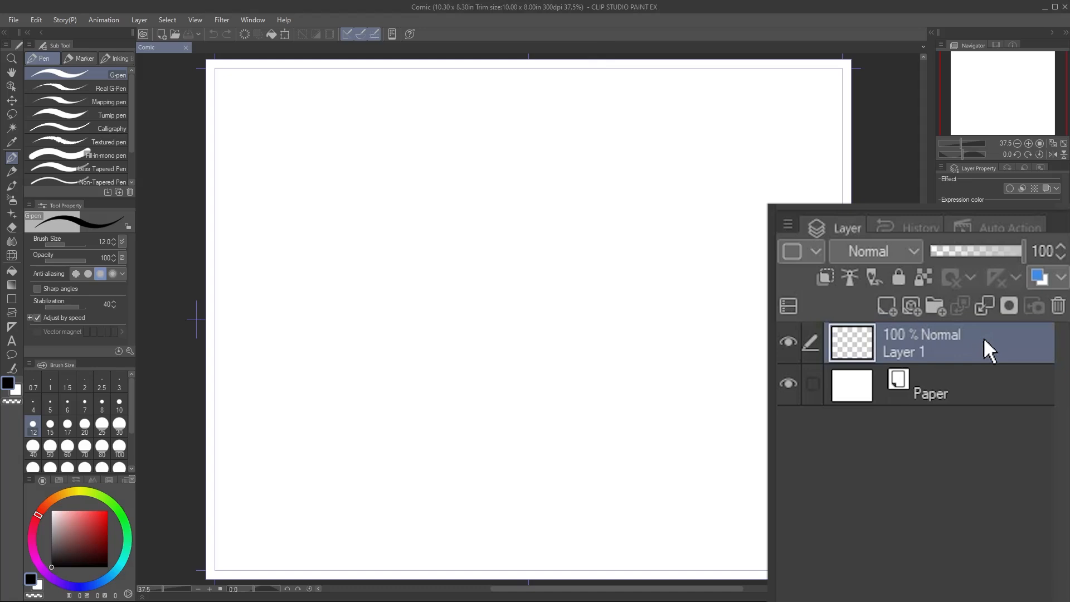
- Delete the default Layer 1, leaving only the Paper layer
left_click(1057, 306)
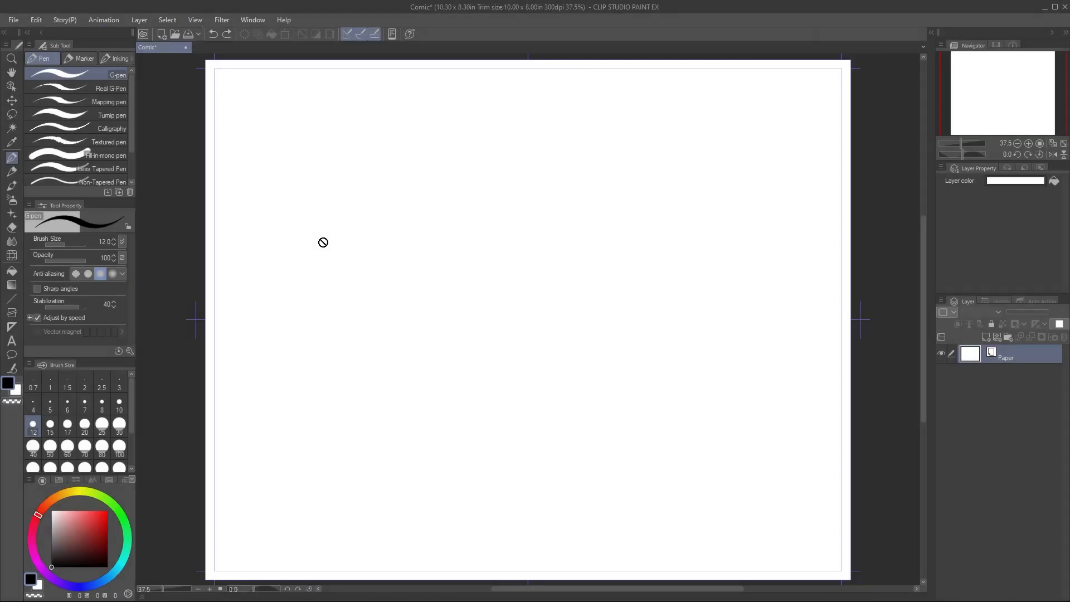
- Resize the canvas to 11 by 8.5 inches, then switch to the Wizards Study artwork
left_click(36, 19)
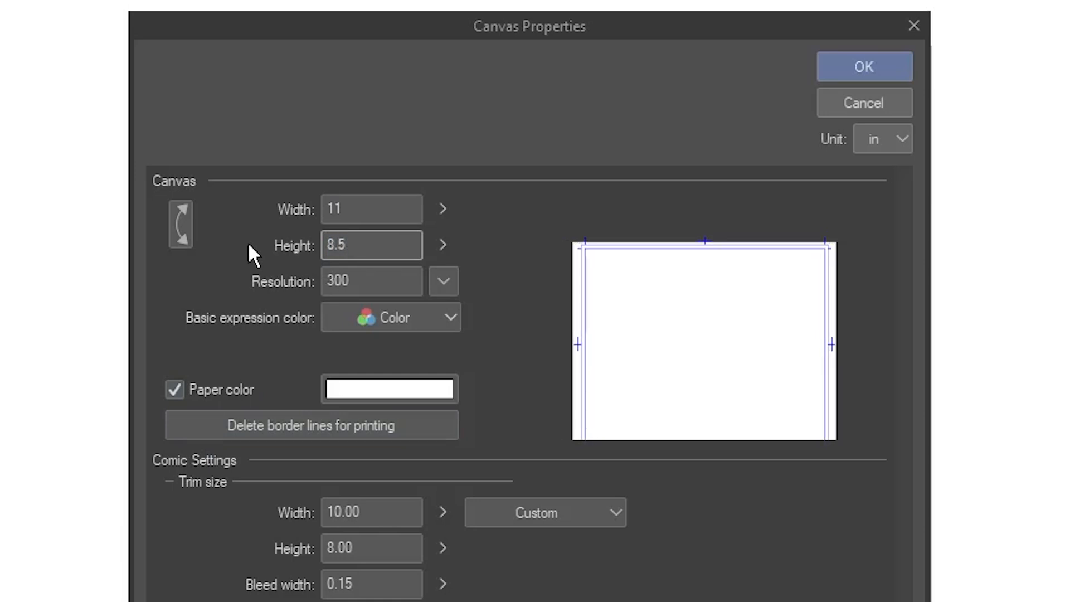
left_click(372, 246)
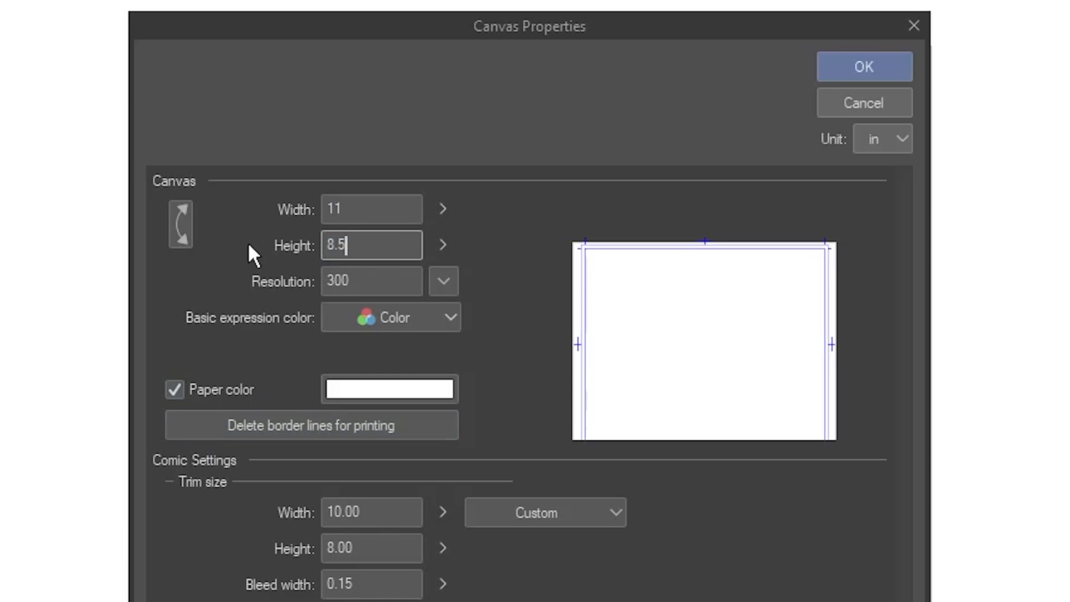
left_click(863, 66)
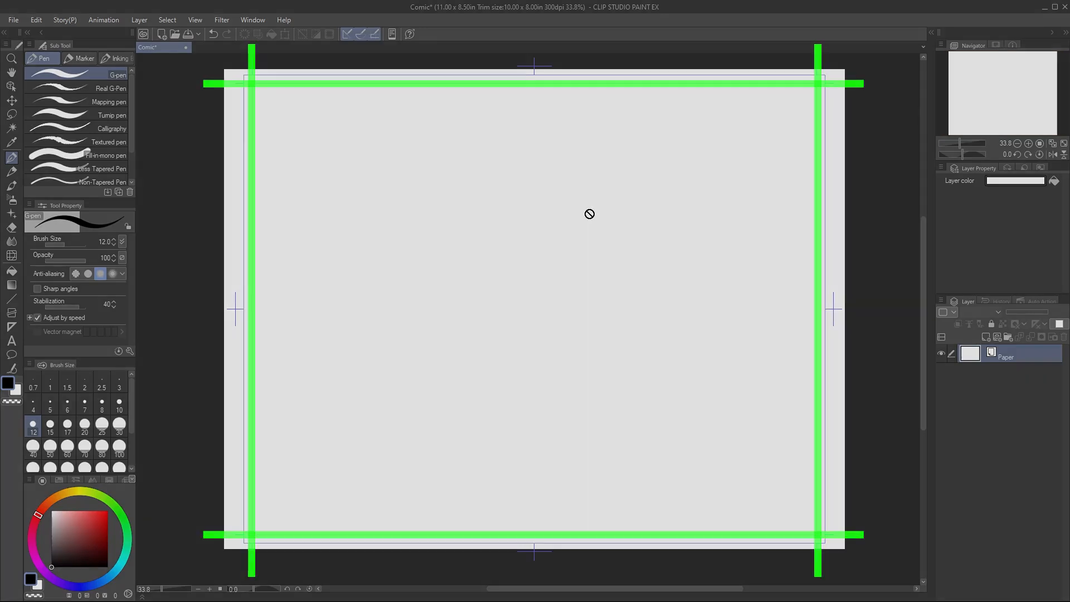
left_click(212, 46)
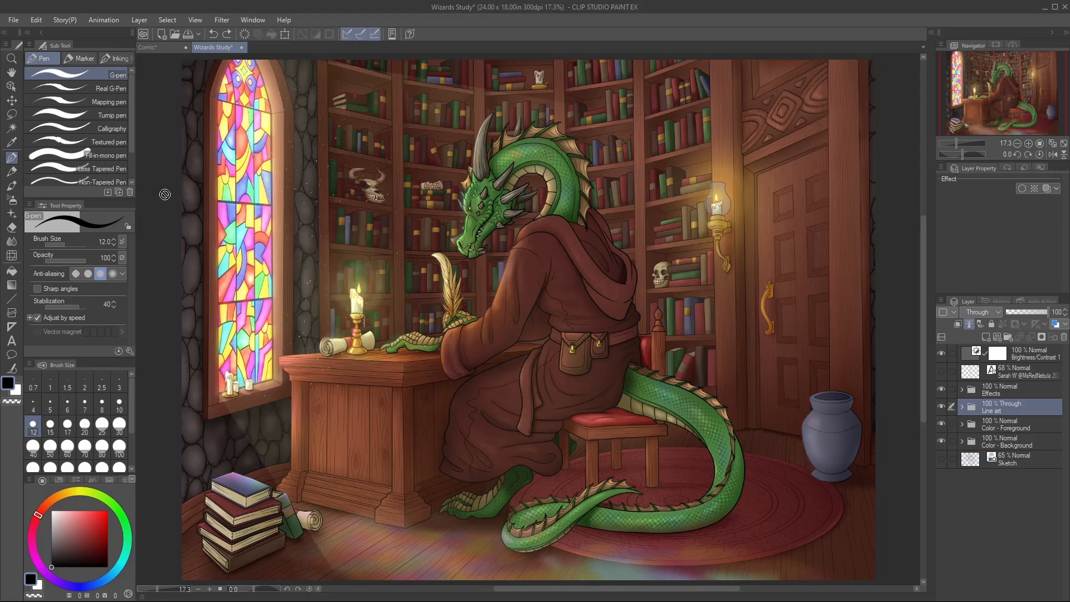
- Save a duplicate named TEMP and flatten its dragon artwork into one layer
left_click(12, 19)
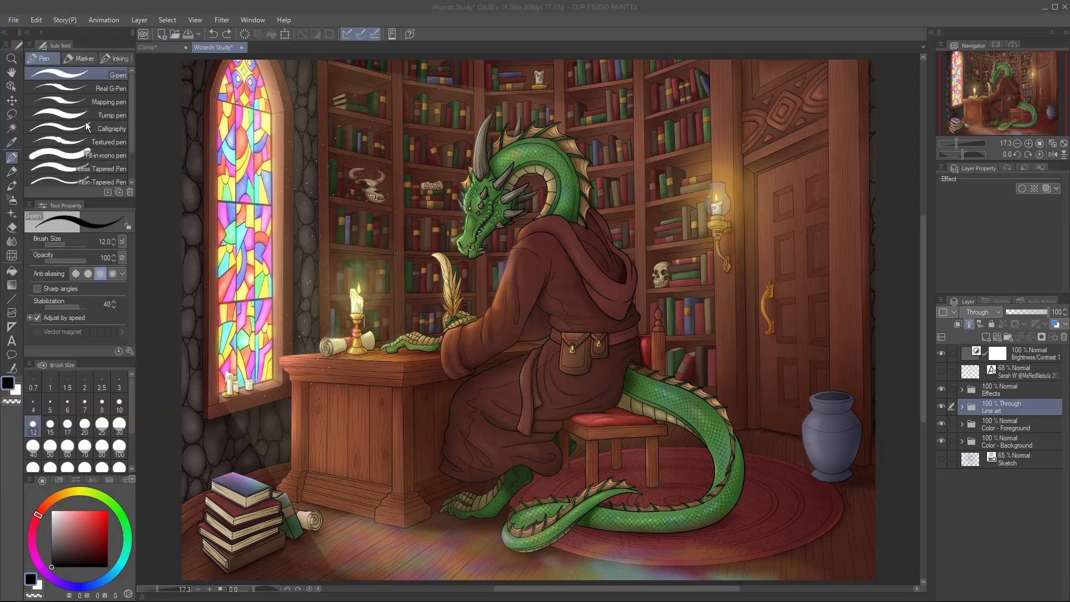
type("TE")
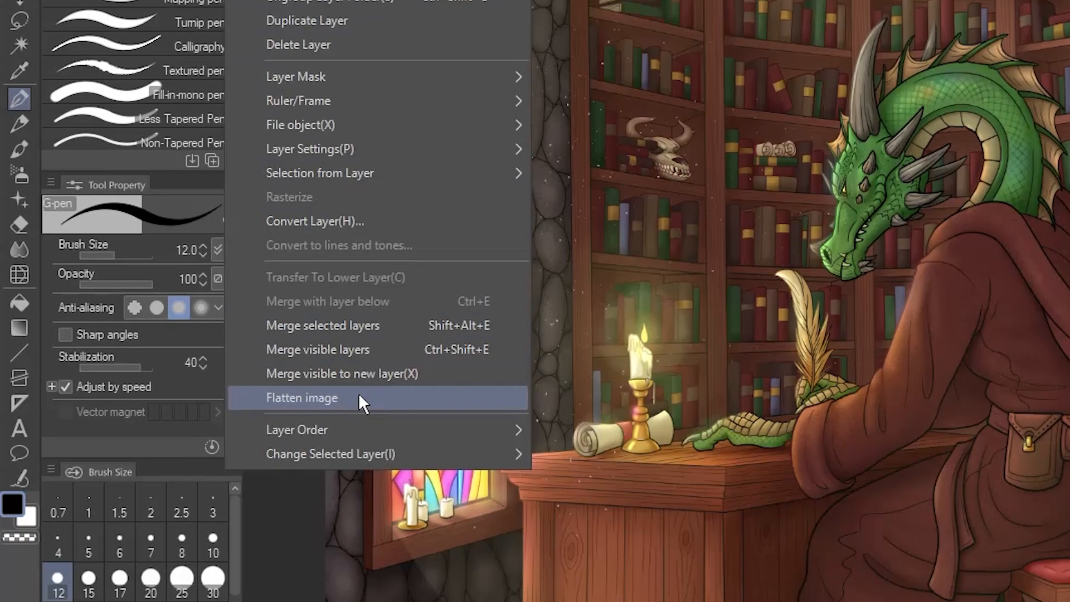
left_click(301, 397)
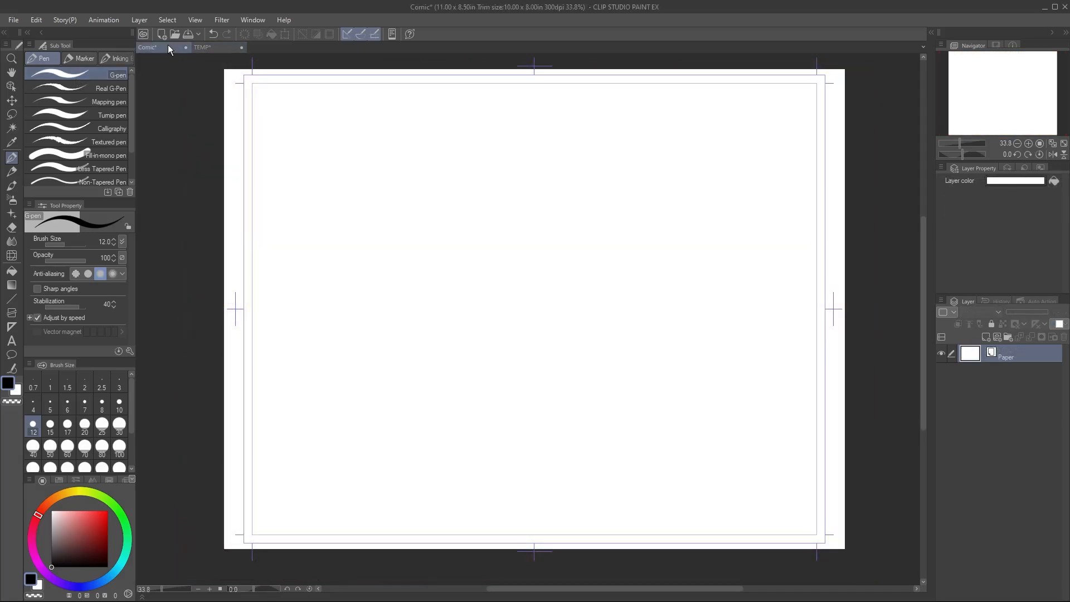
- Paste the dragon artwork into the comic as Layer 1 and start a Scale/Rotate transform
left_click(35, 19)
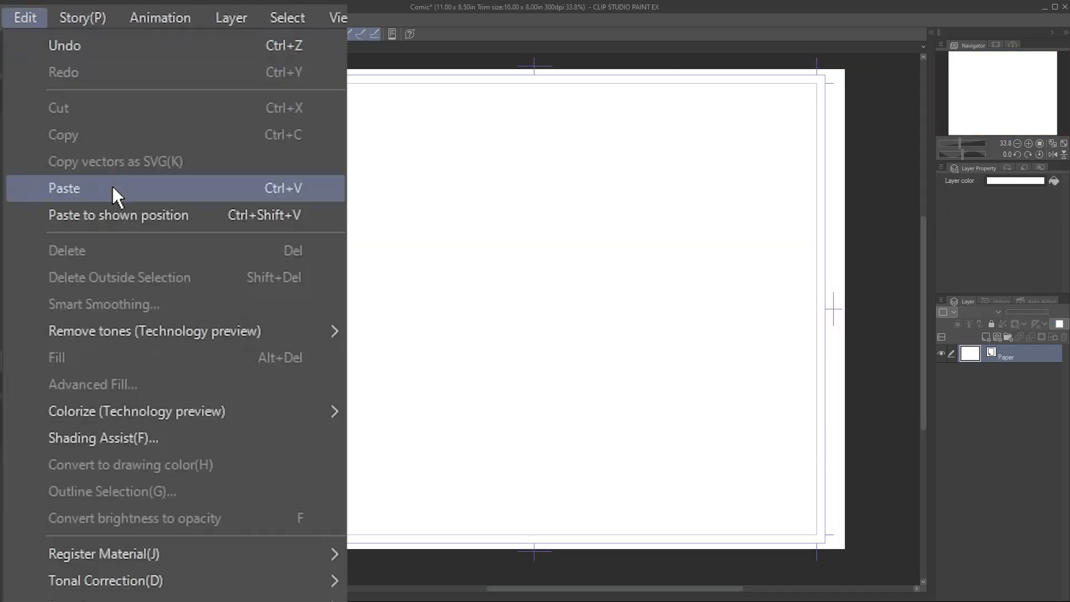
left_click(63, 187)
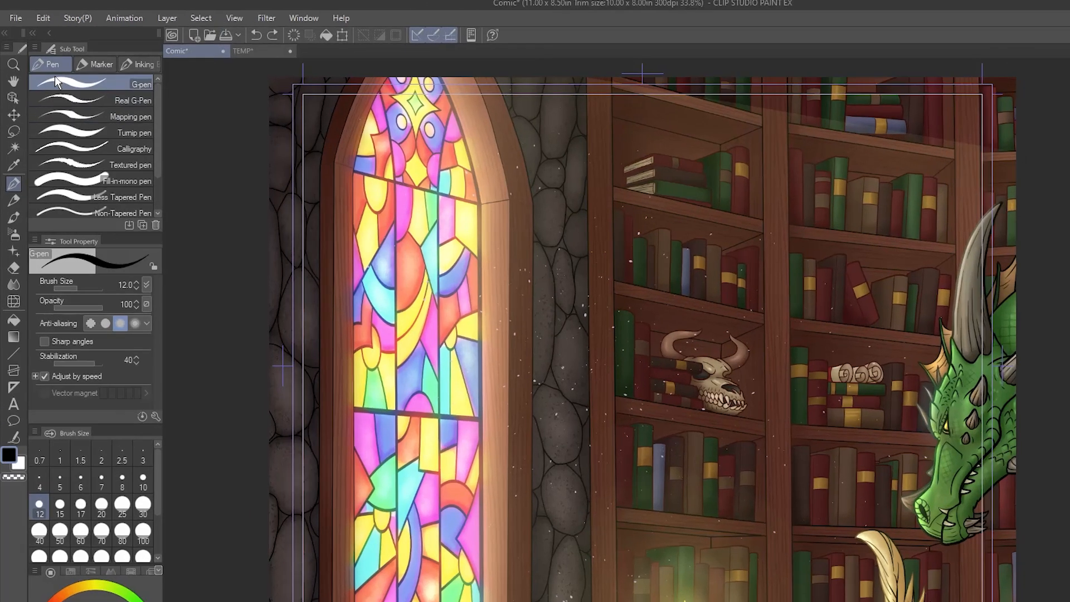
left_click(42, 18)
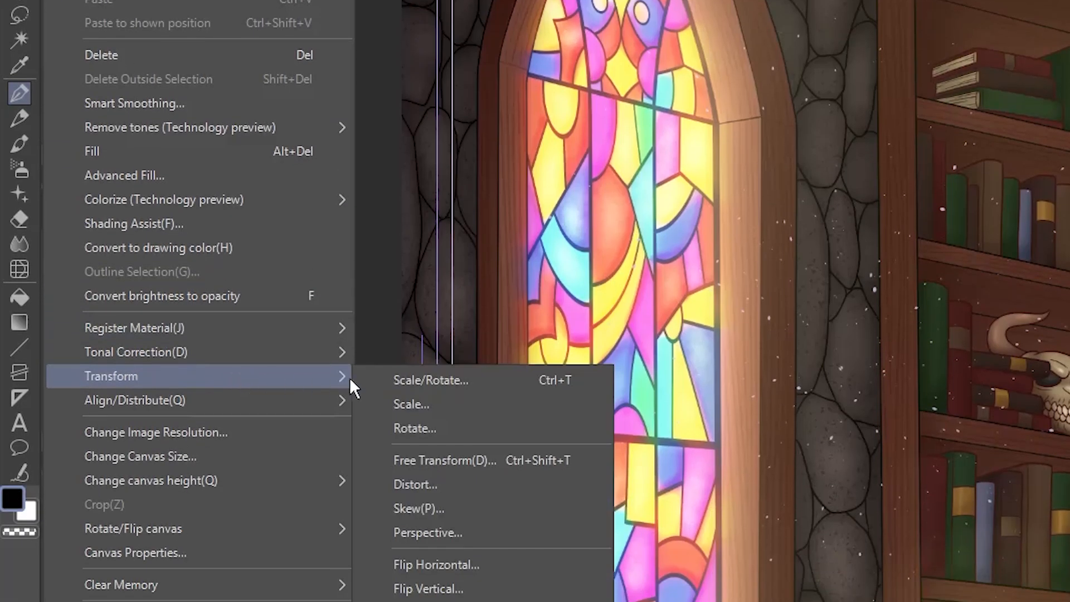
left_click(431, 380)
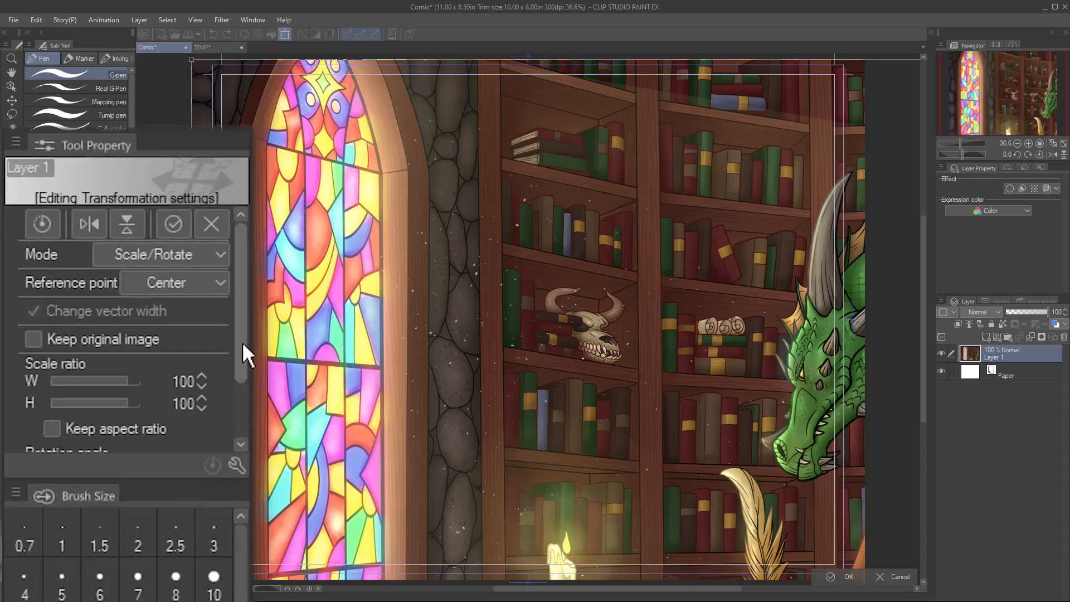
- Scale the artwork proportionally to fill the page out to the bleed and confirm
scroll("down", 3)
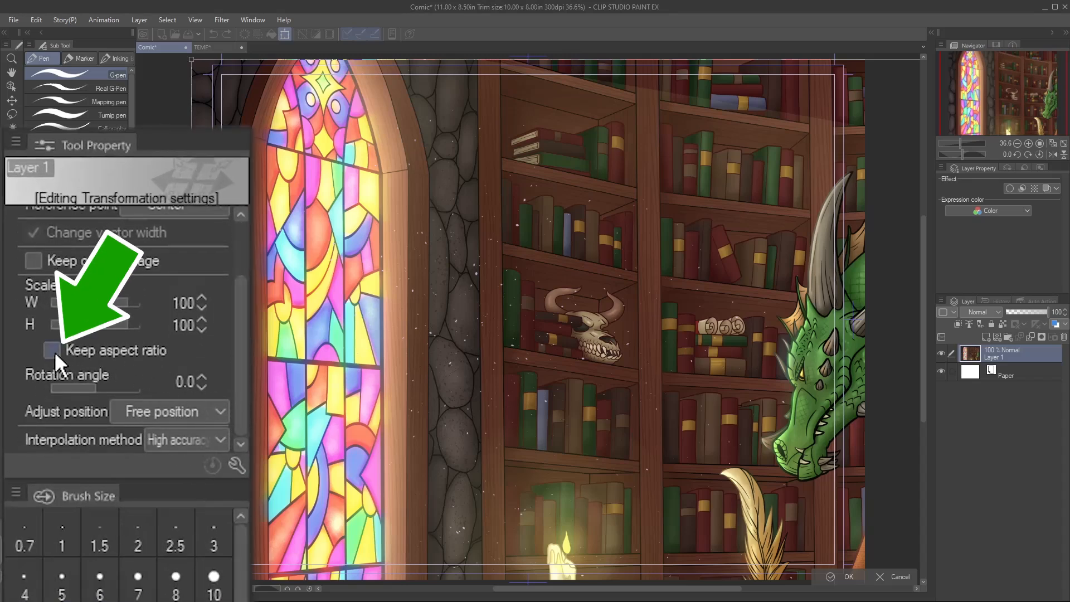
left_click(52, 350)
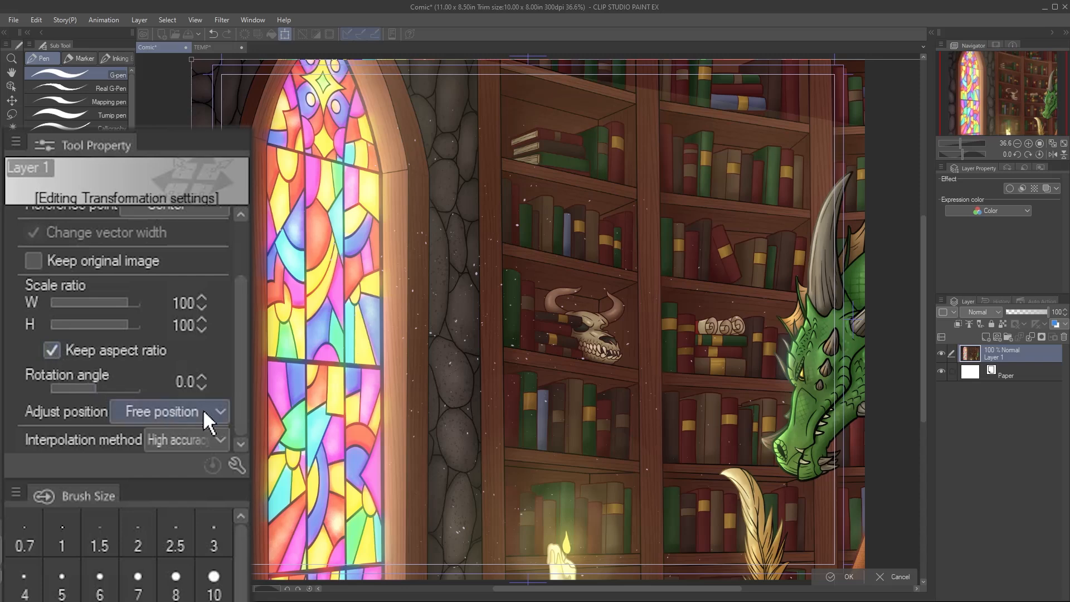
left_click(170, 411)
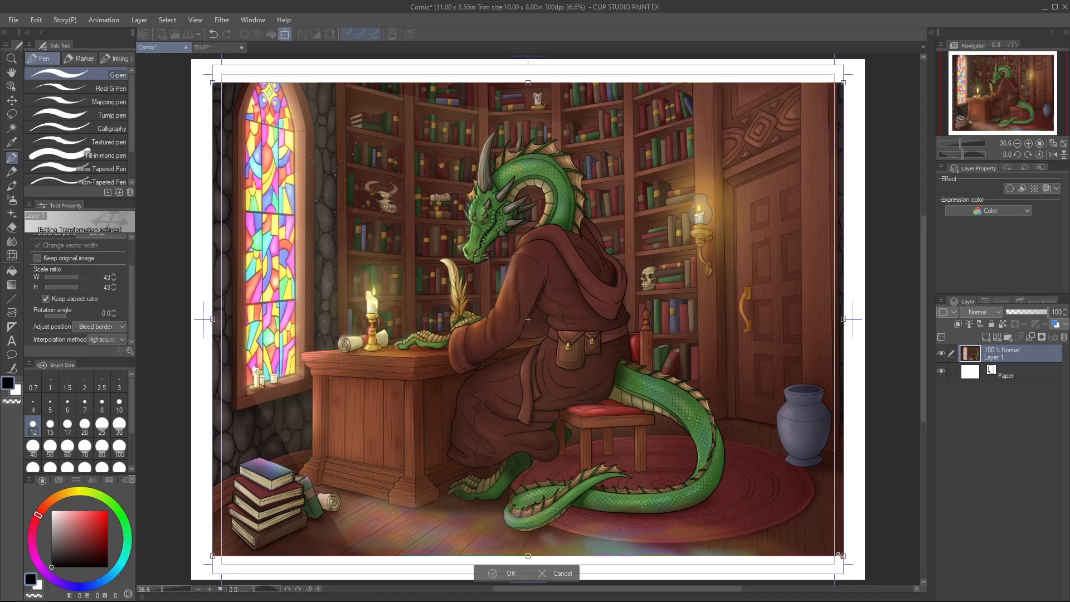
key("alt")
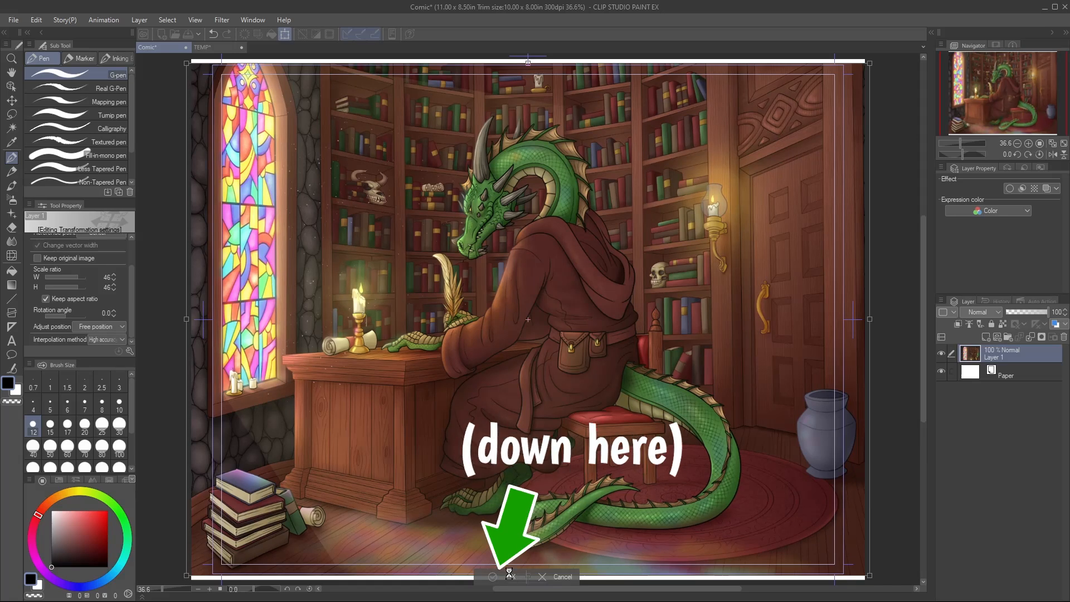
left_click(493, 576)
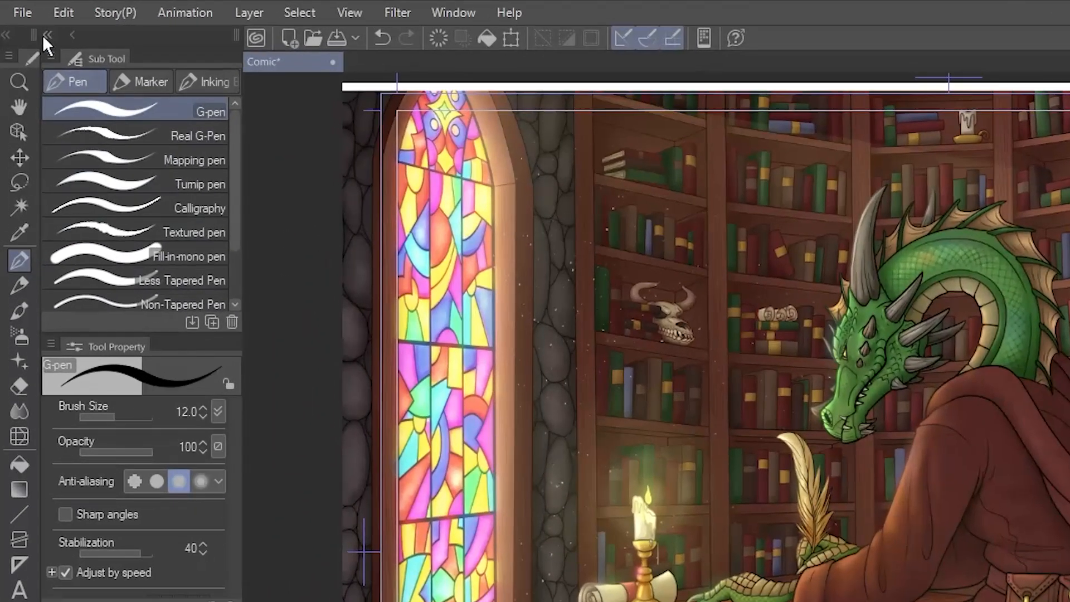
- Enable crop marks in both the print settings and the JPEG export options
left_click(21, 12)
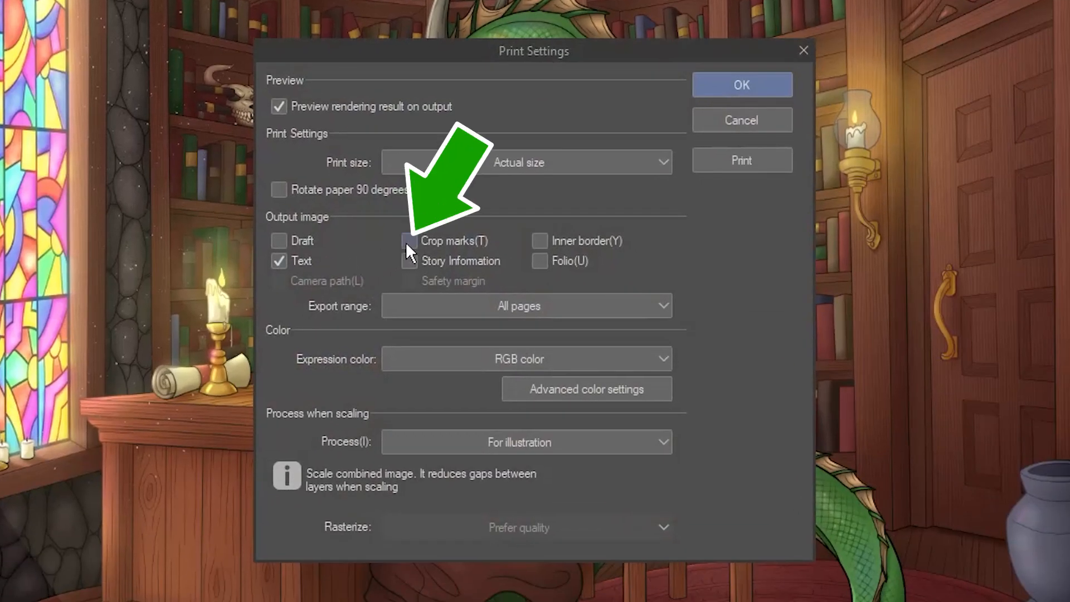
left_click(409, 240)
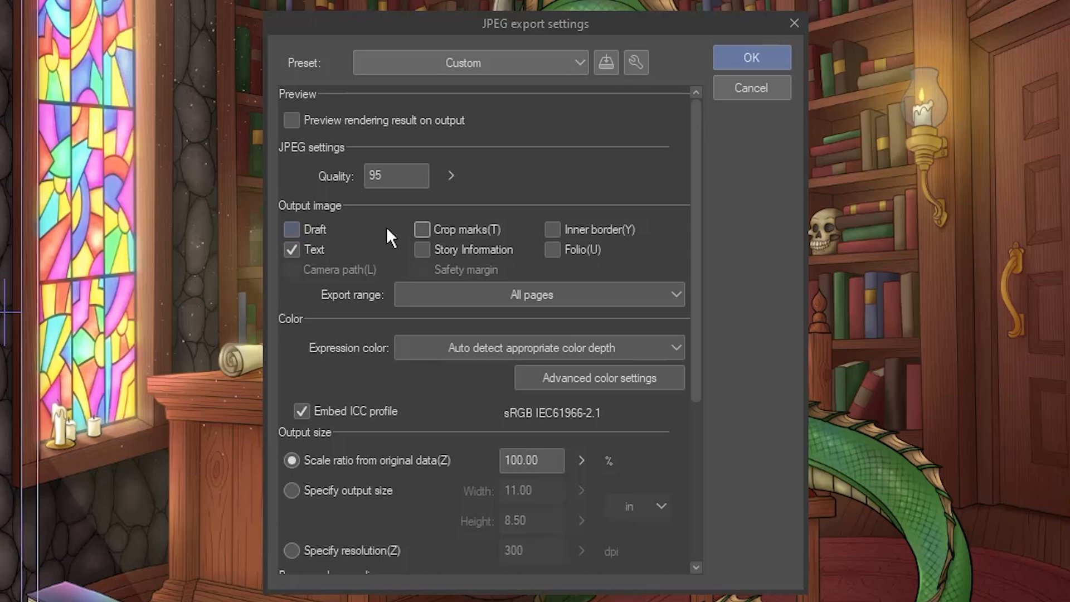
left_click(423, 229)
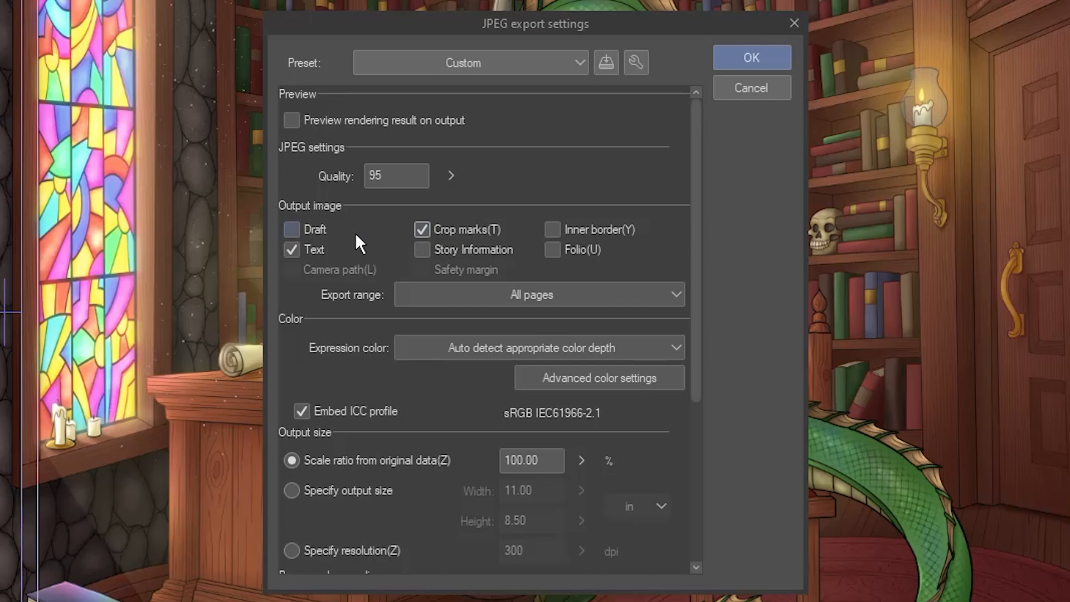
left_click(750, 87)
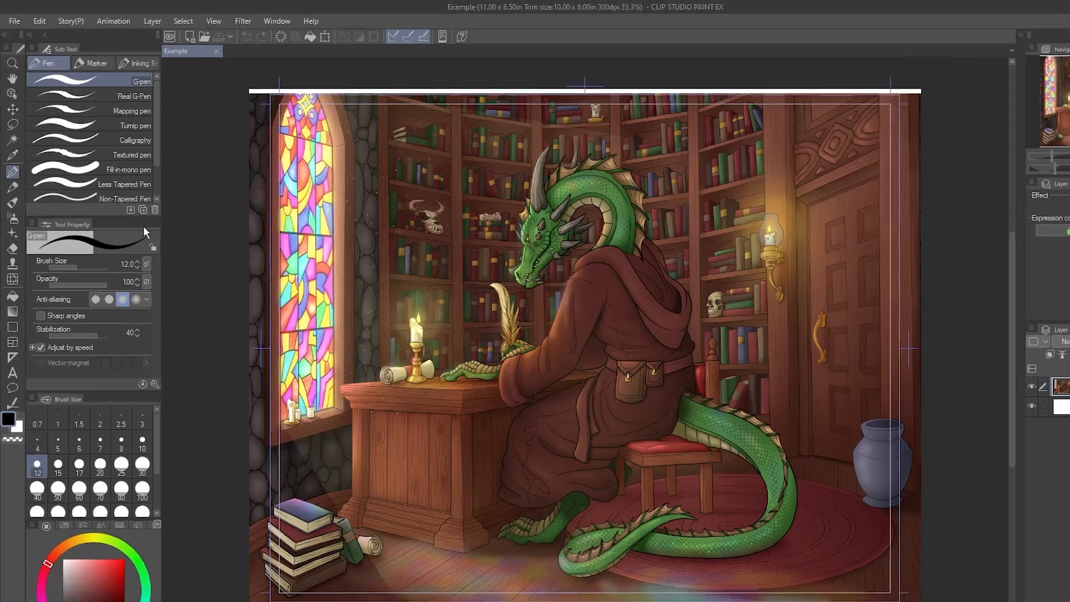
- Set a 0.5-inch inner border margin on top, bottom, inside and outside via Canvas Properties
left_click(39, 20)
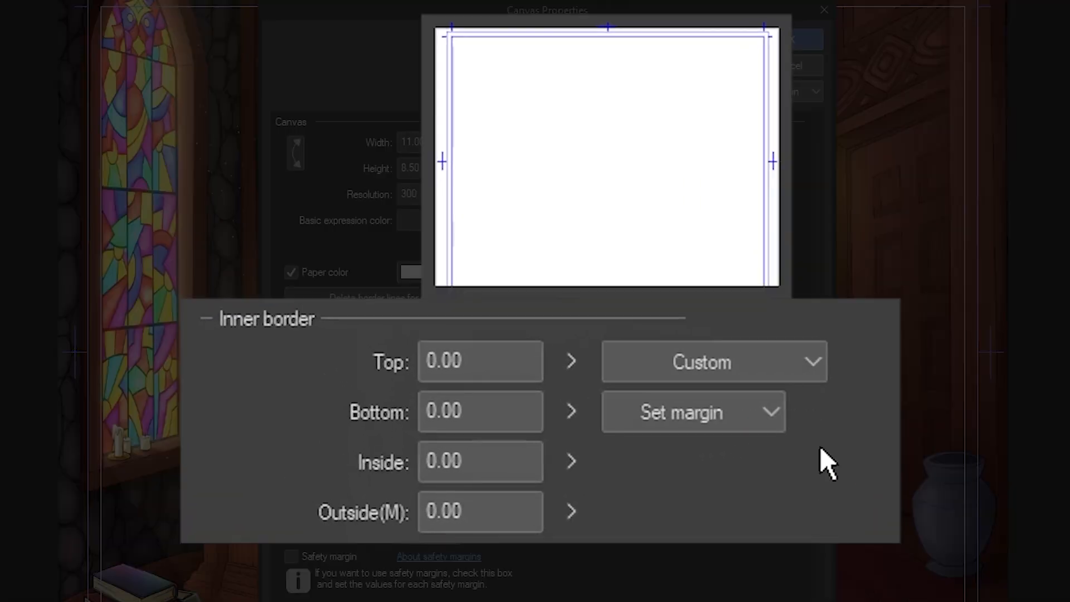
left_click(479, 361)
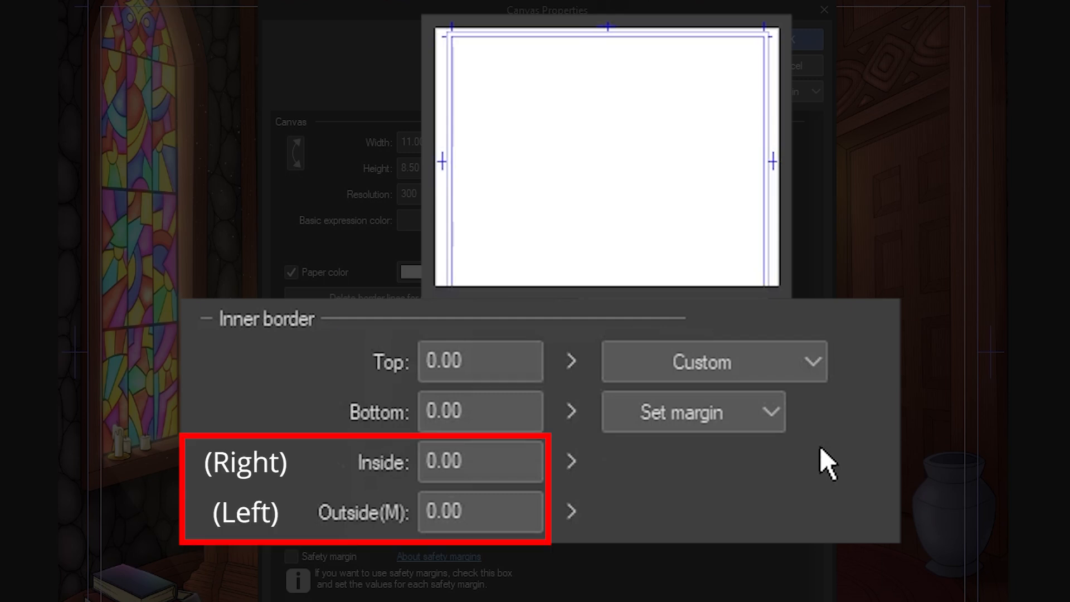
left_click(693, 411)
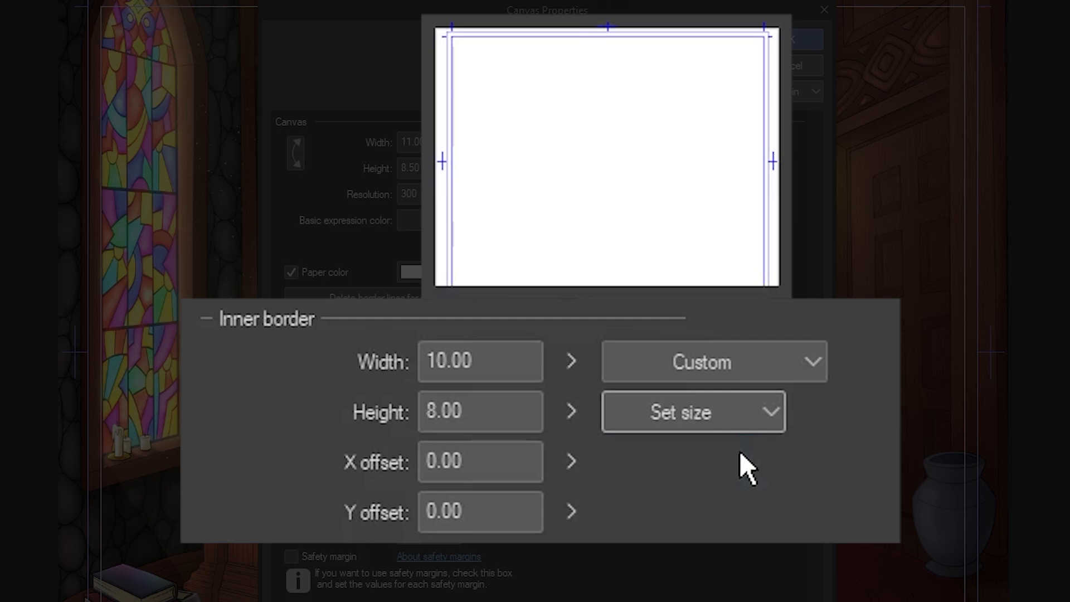
left_click(479, 411)
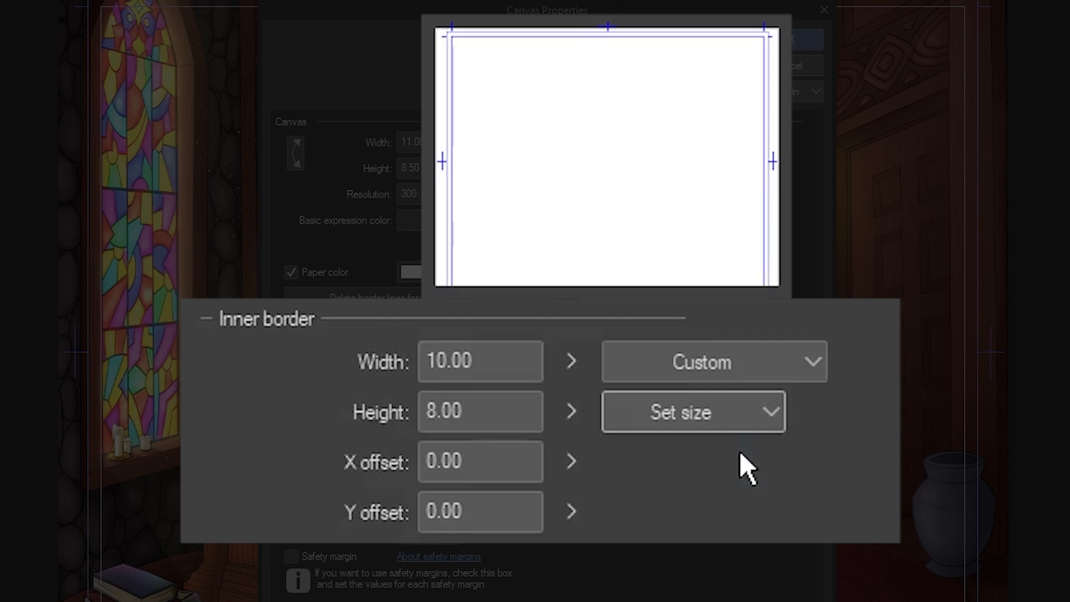
left_click(692, 412)
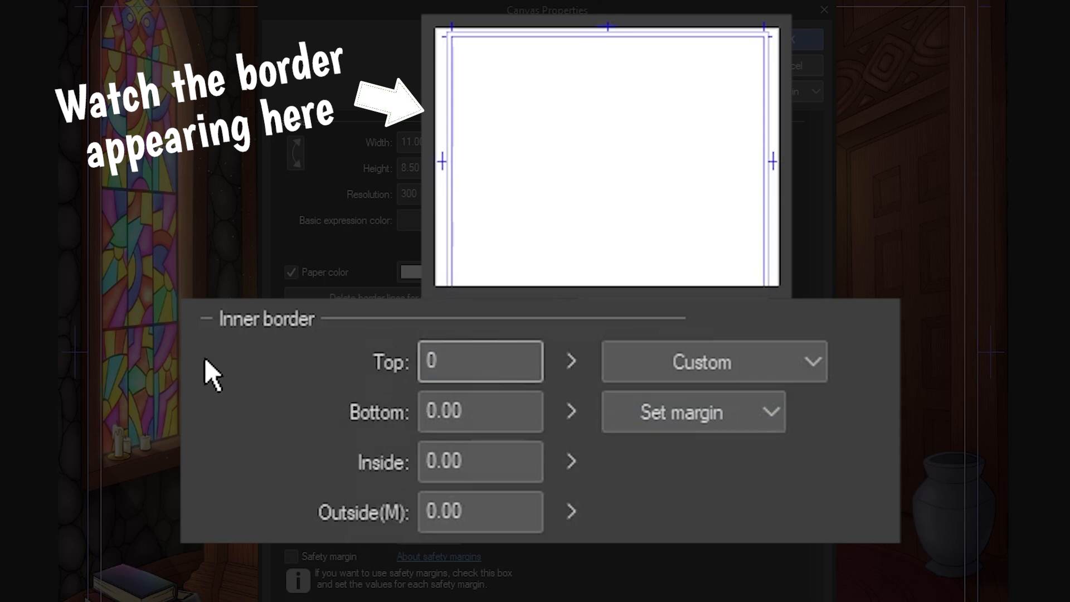
left_click(479, 462)
type("0.5")
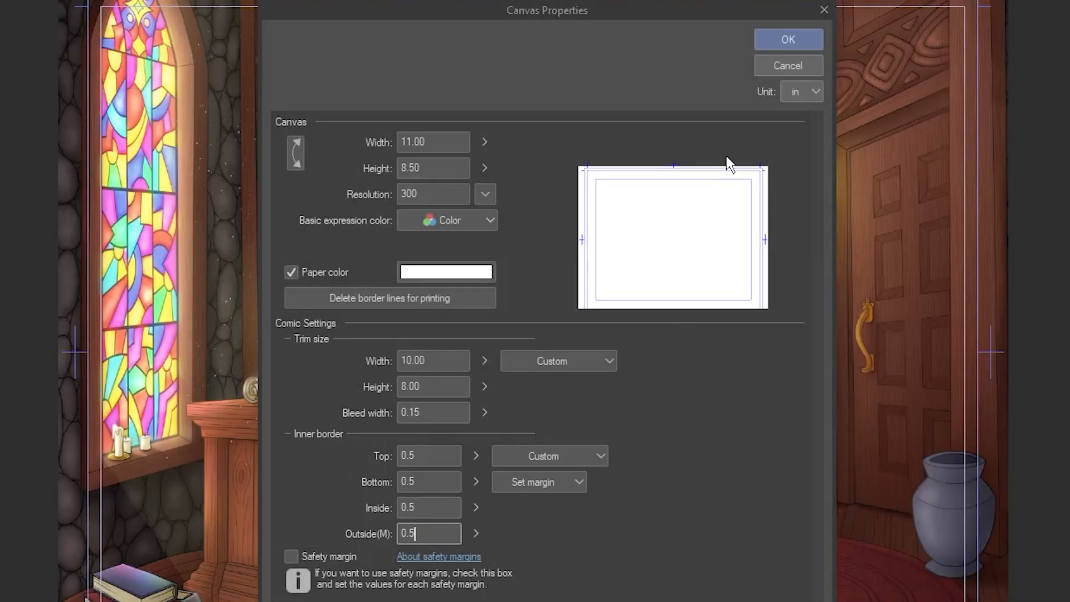
left_click(788, 39)
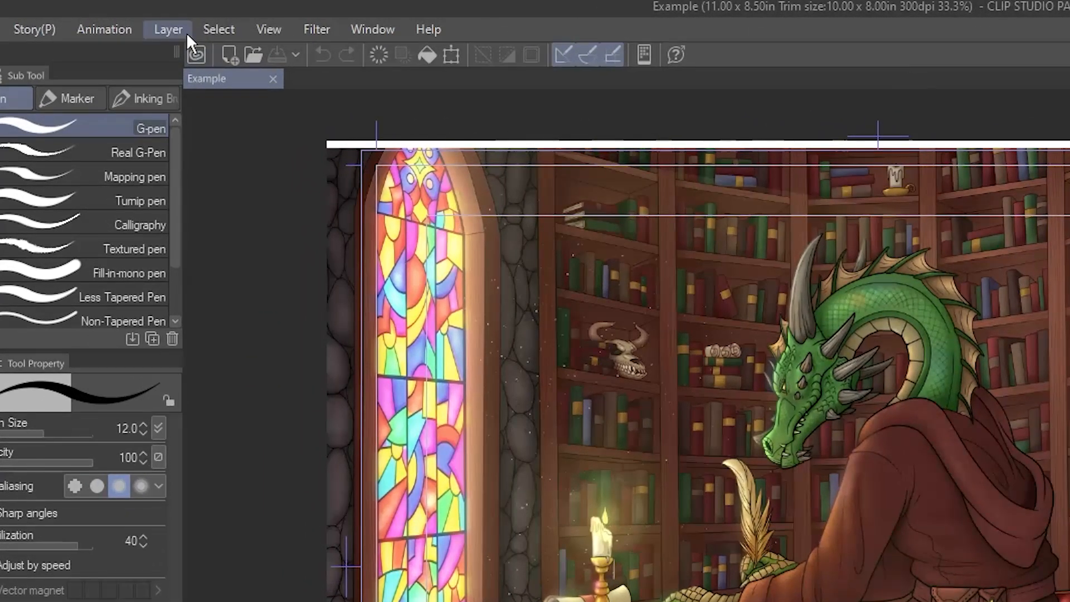
- Create a Frame 1 frame border folder with Draw border on, holding the dragon artwork
left_click(167, 29)
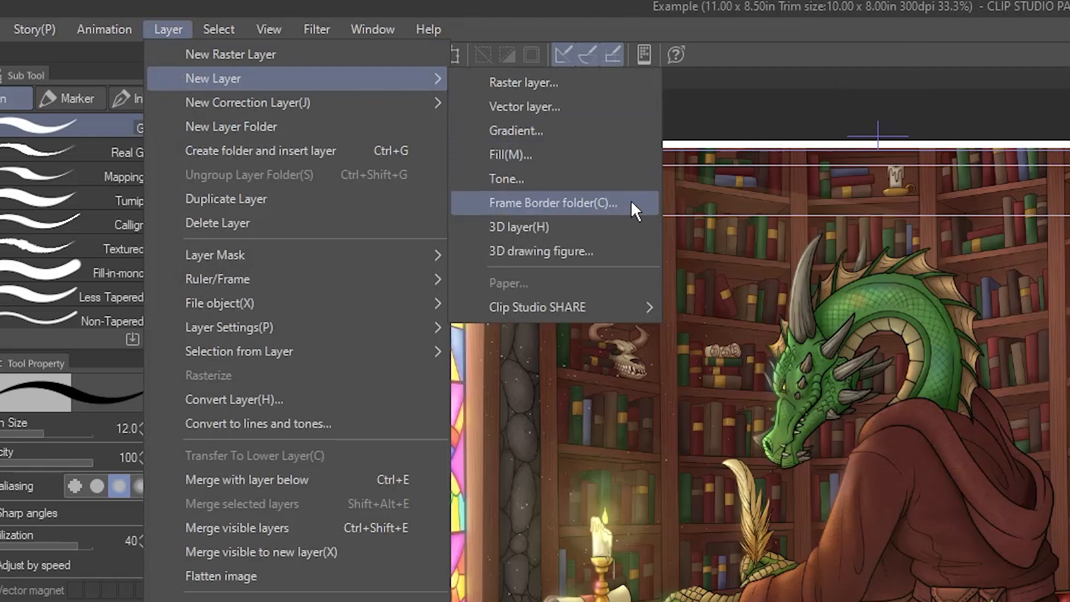
left_click(553, 203)
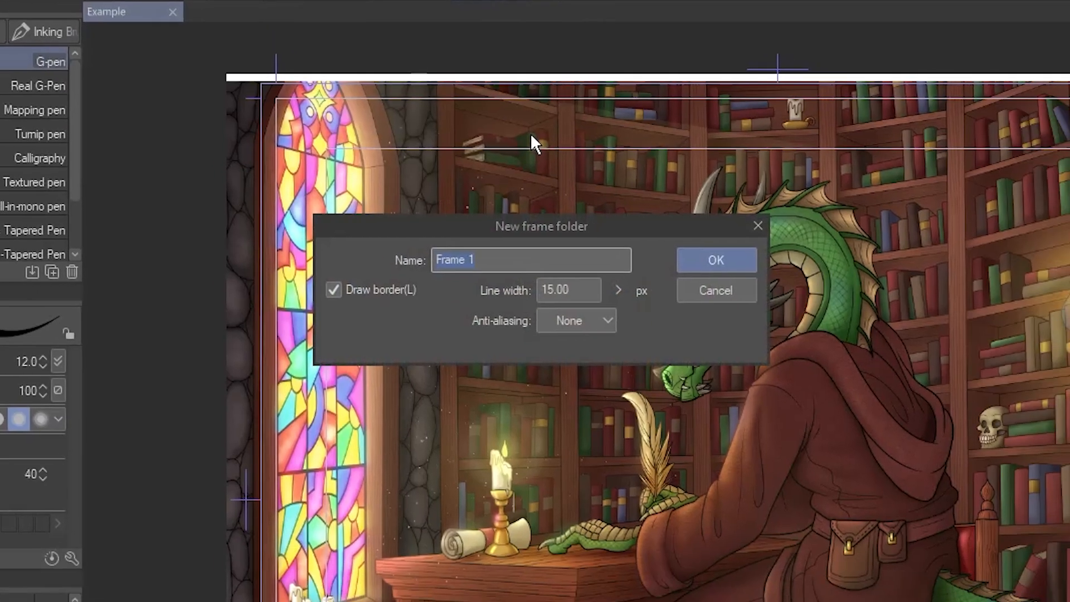
mouse_move(564, 168)
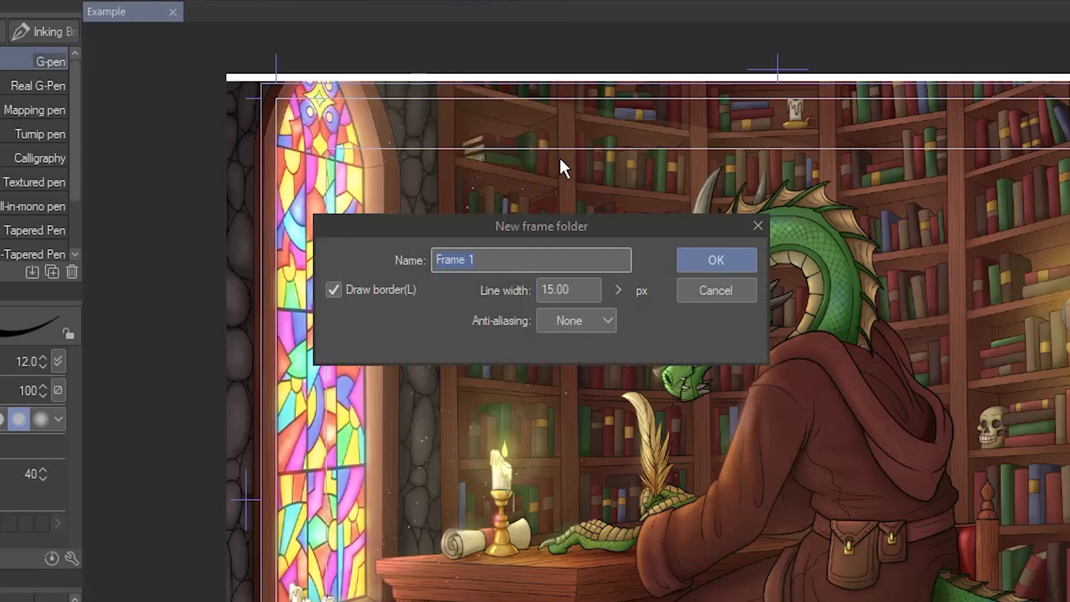
left_click(716, 259)
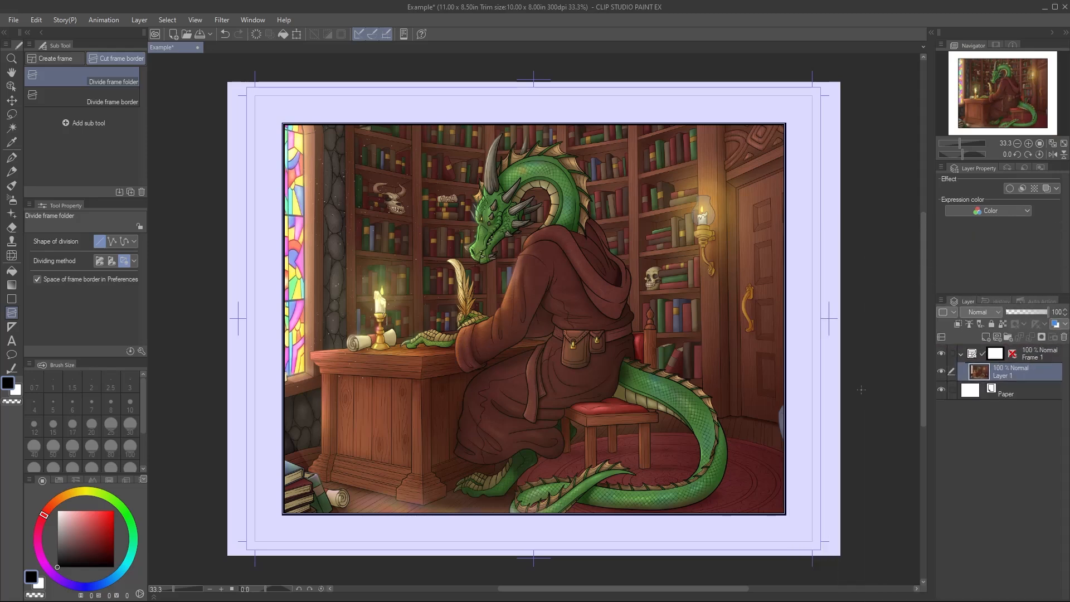
key("ctrl+t")
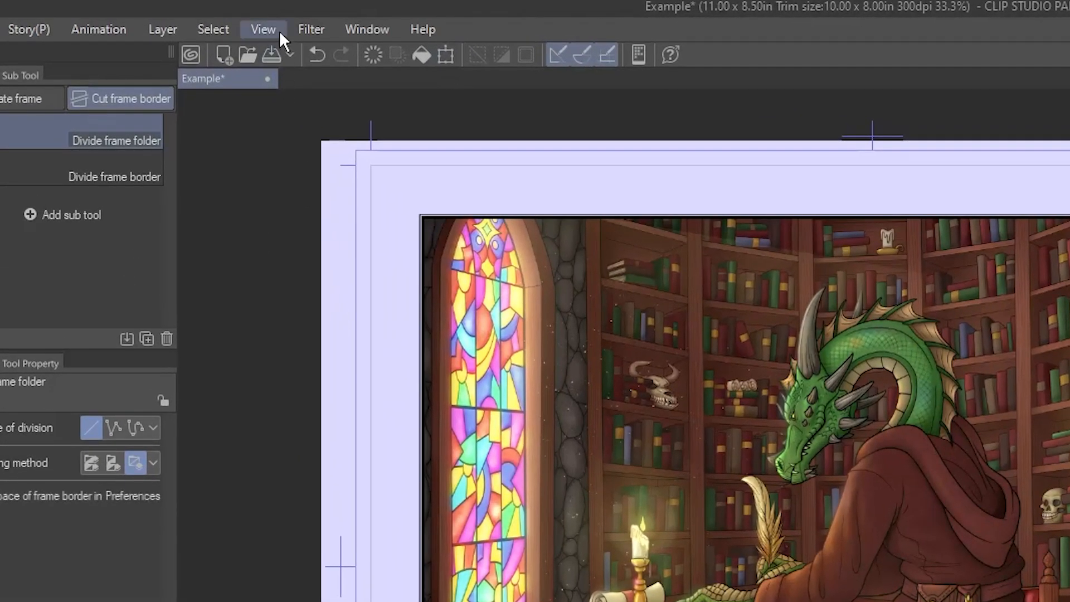
- With the Object tool, set the Frame 1 border's main color to bright blue
left_click(263, 29)
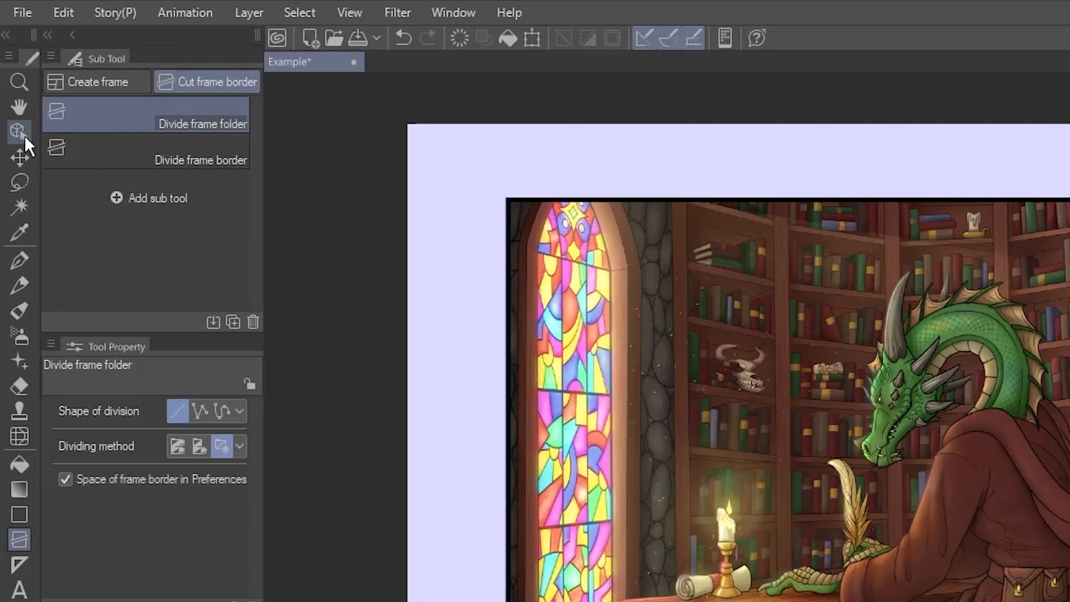
left_click(19, 131)
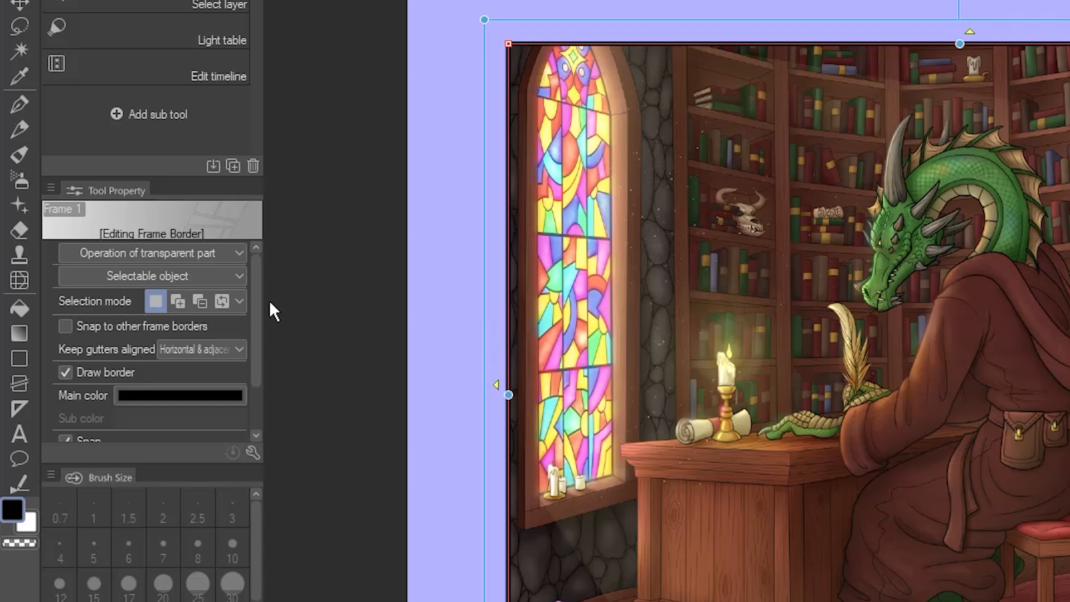
scroll("down", 3)
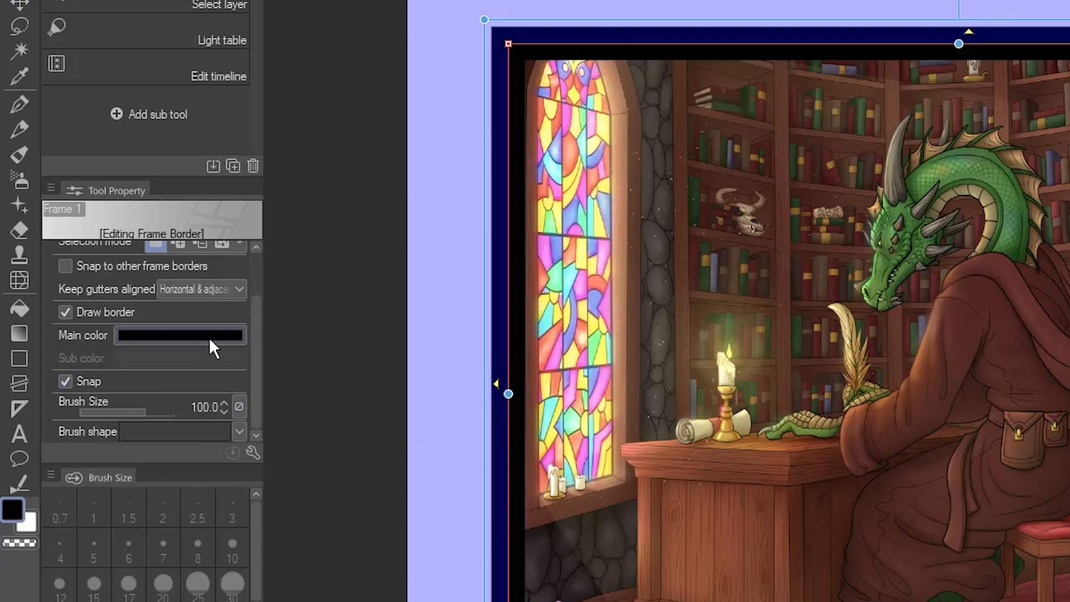
left_click(181, 336)
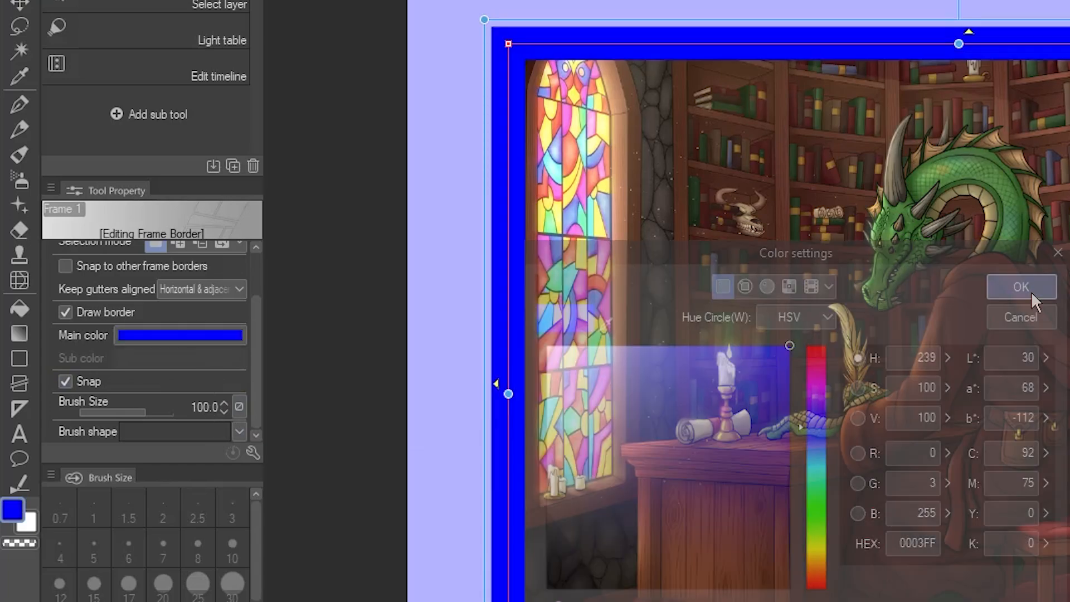
left_click(1021, 287)
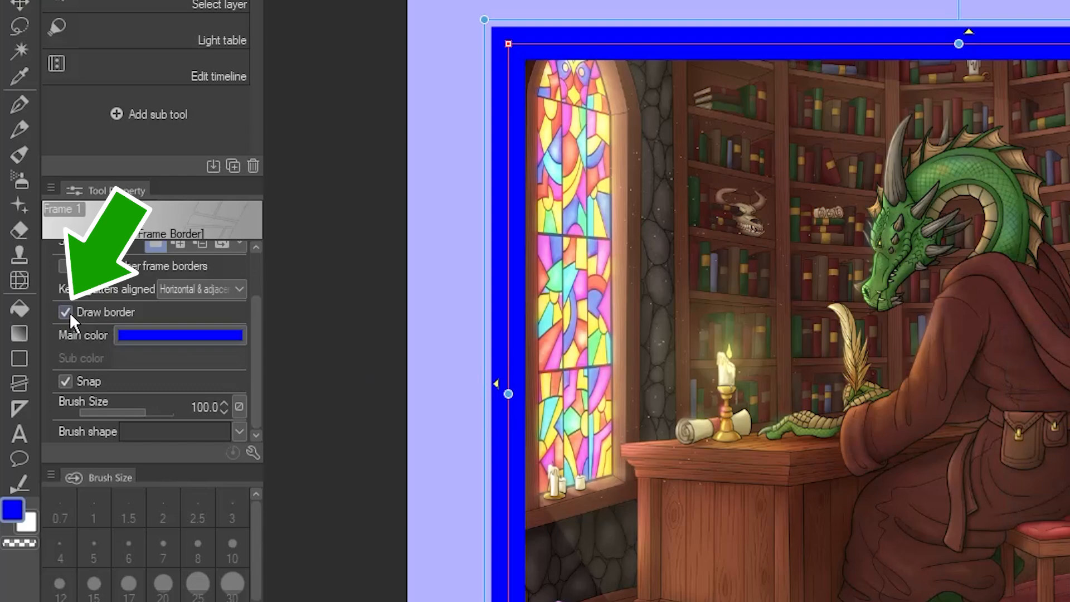
left_click(64, 312)
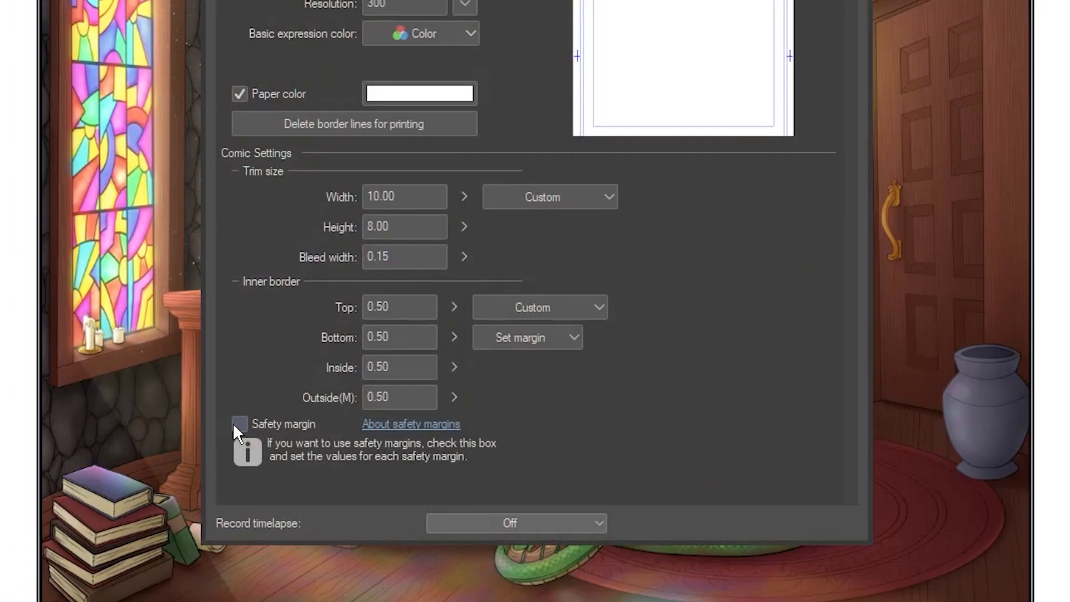
- Enable Safety margin in canvas properties and follow the About safety margins link
left_click(238, 424)
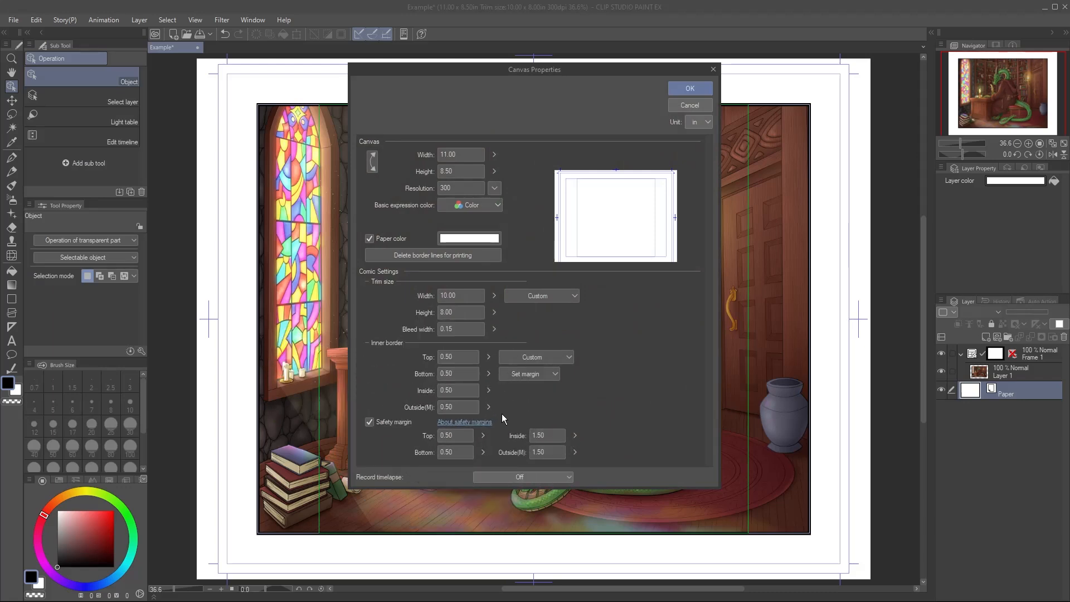
left_click(465, 421)
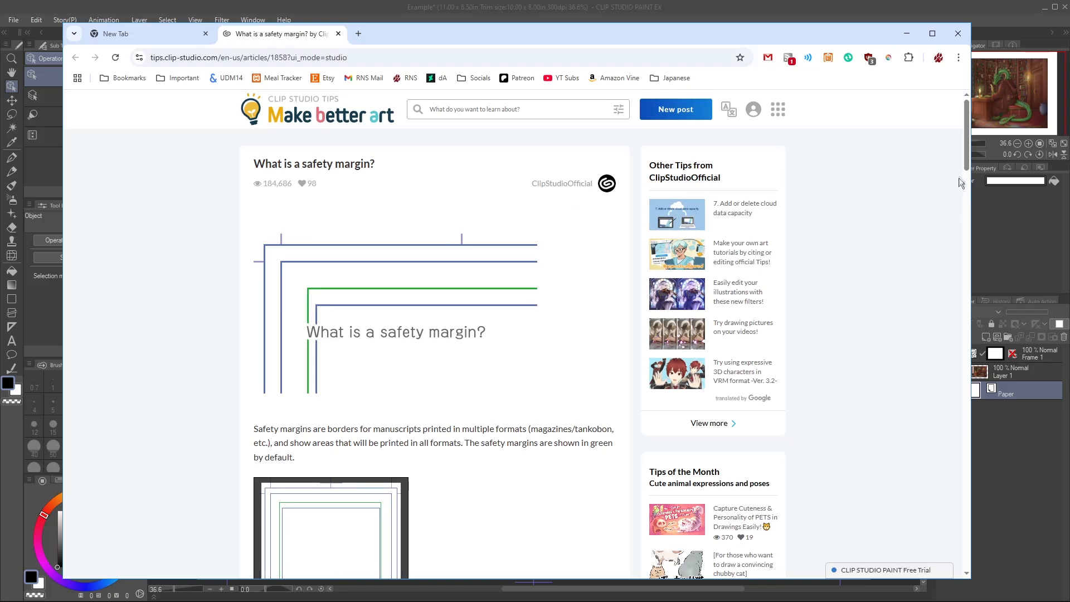
mouse_move(961, 158)
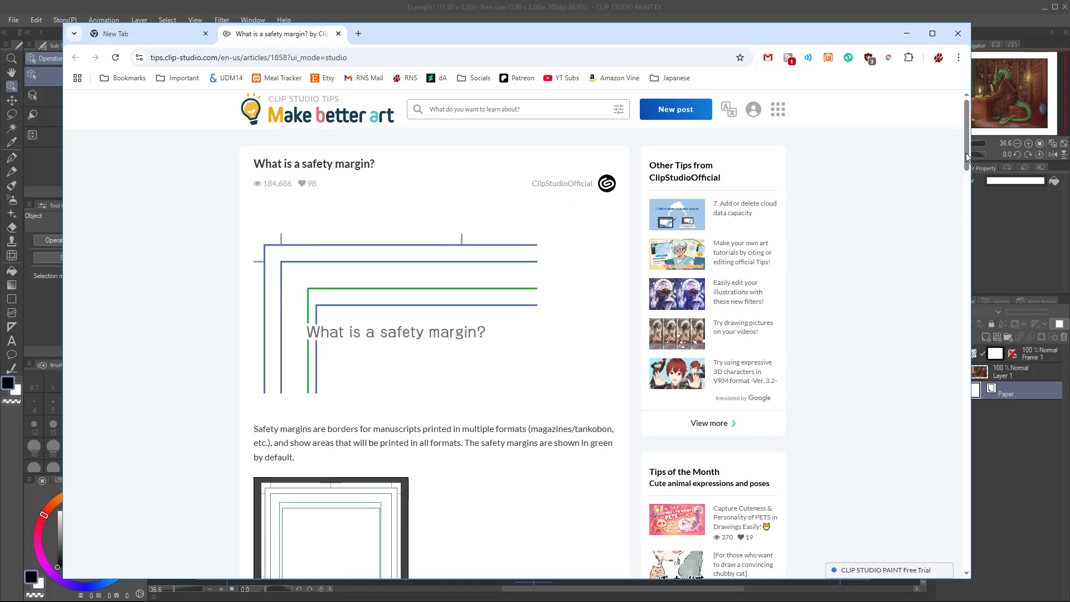
- Scroll down through the safety margin article past the bleeding frames explanation
scroll("down", 3)
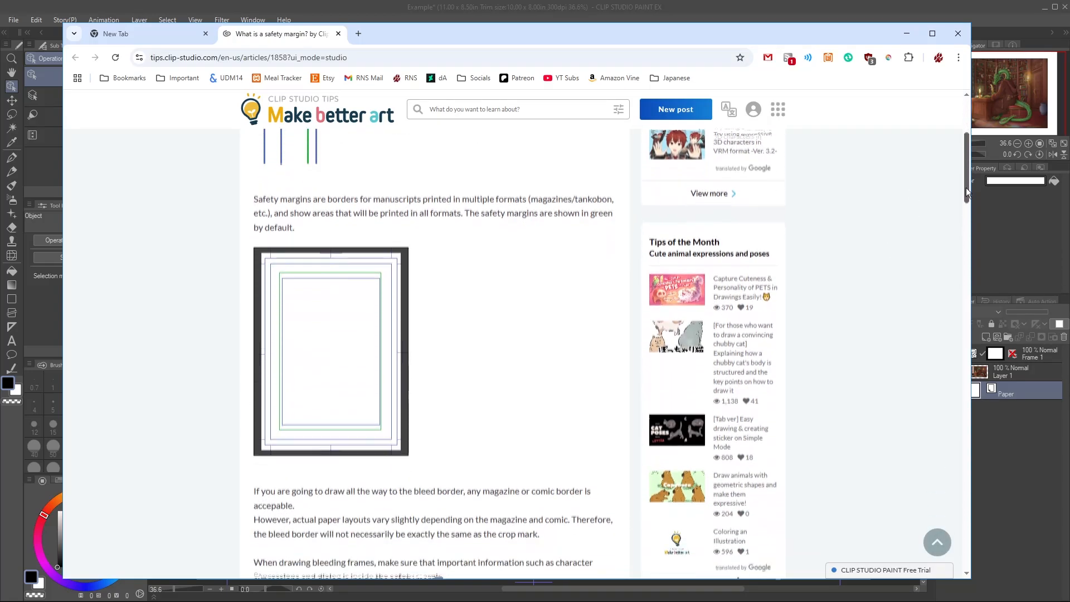
scroll("down", 3)
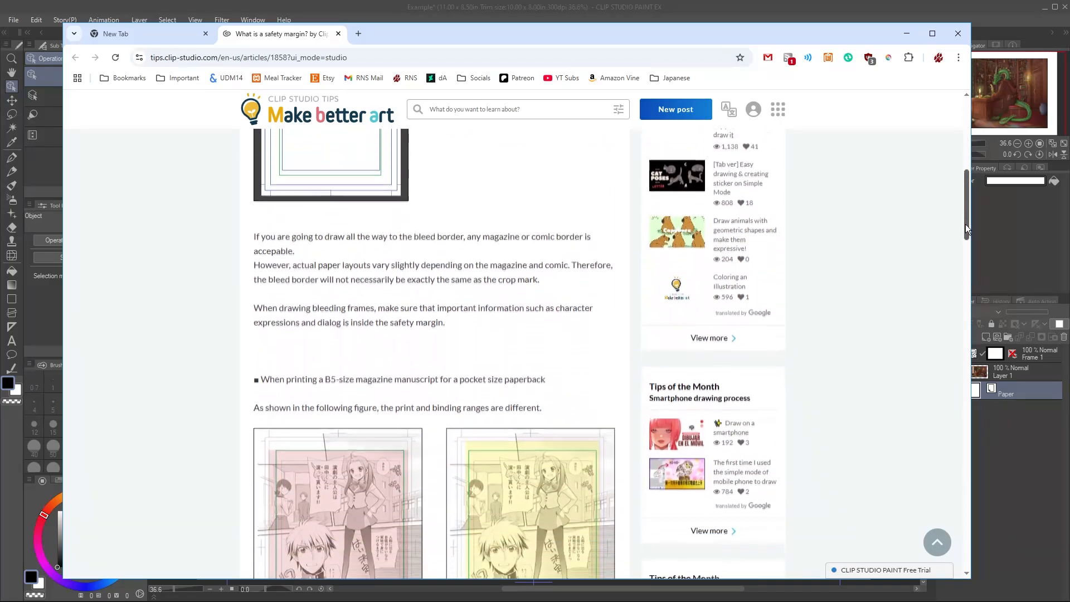